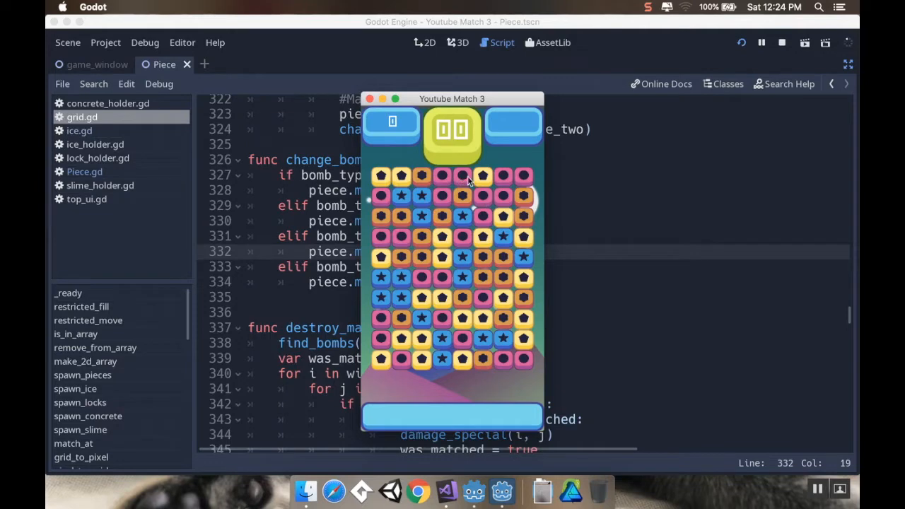
pyautogui.moveTo(494, 199)
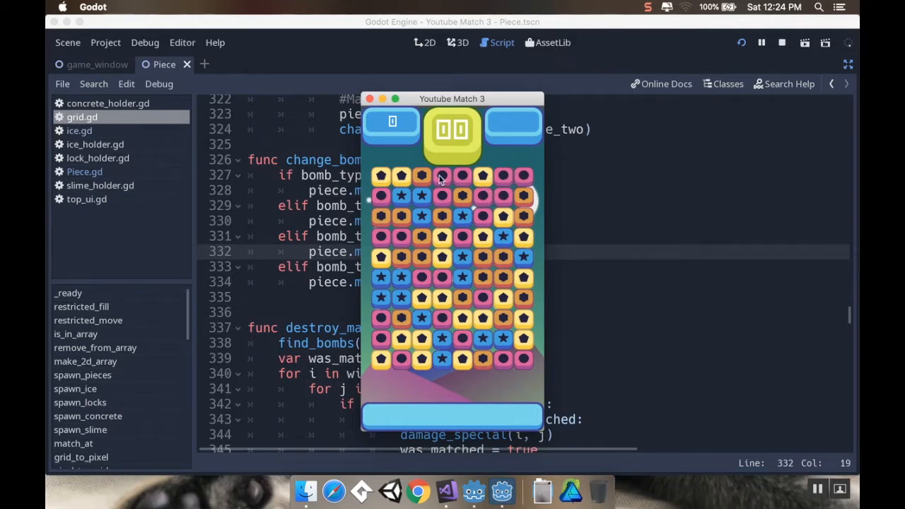
pyautogui.moveTo(487, 200)
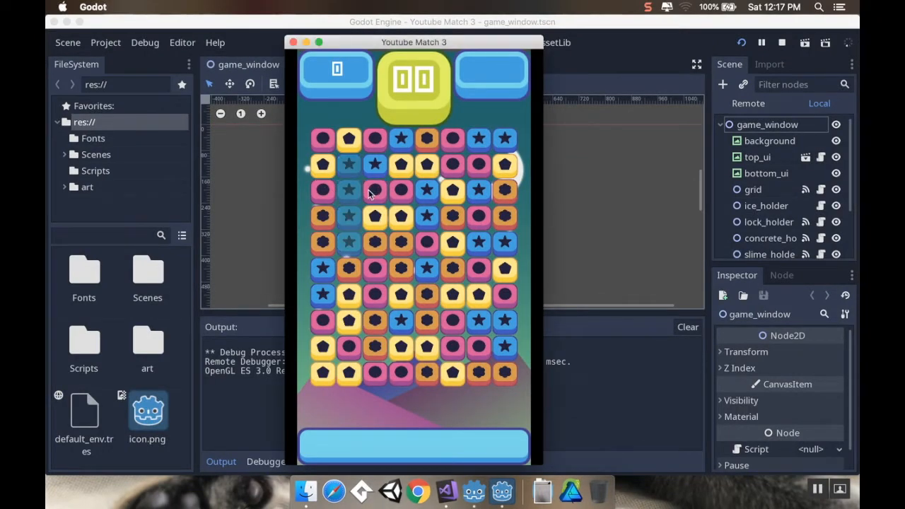
# Swap two pieces in the running match-3 game to make a match, raising the score to 240.
pyautogui.click(348, 191)
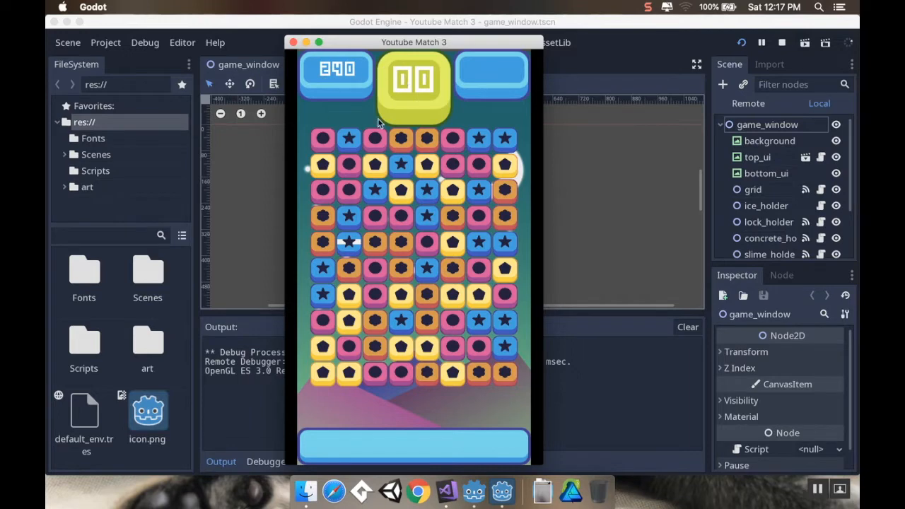
pyautogui.moveTo(400, 190)
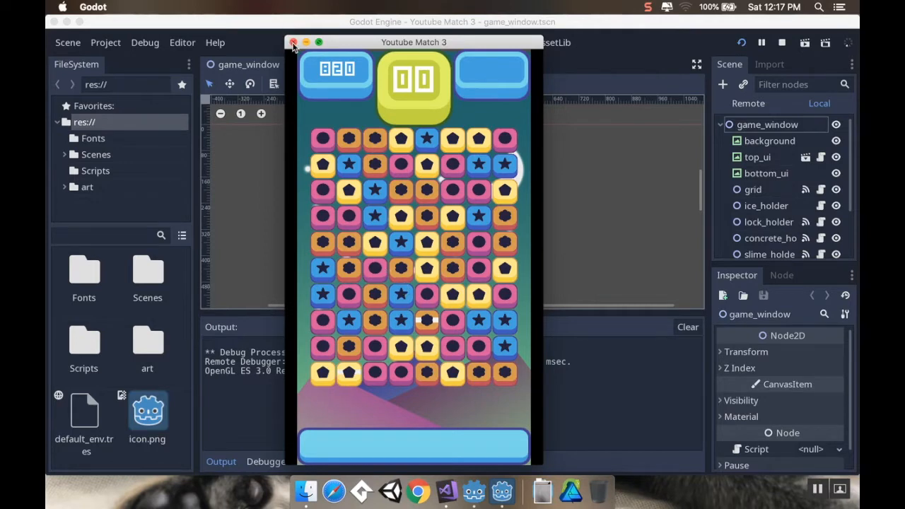
# Stop the running game and open the Scenes folder in FileSystem.
pyautogui.click(294, 42)
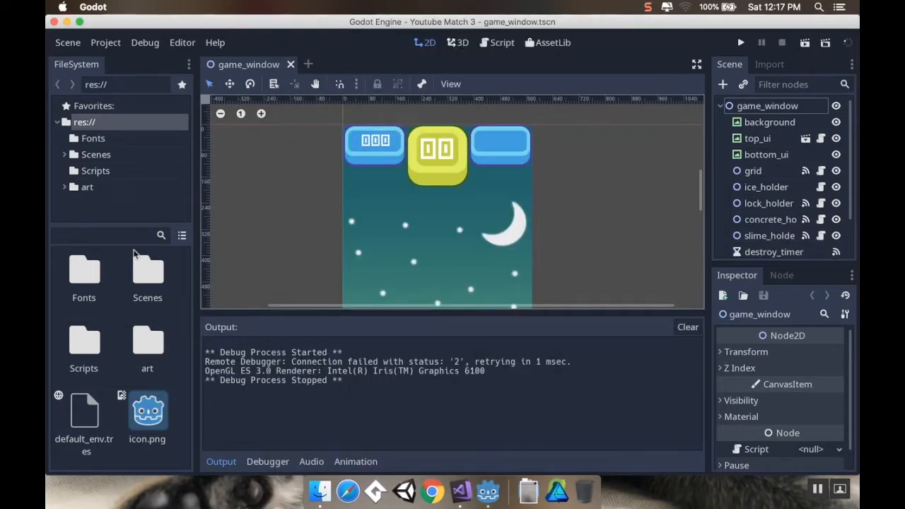
pyautogui.doubleClick(147, 268)
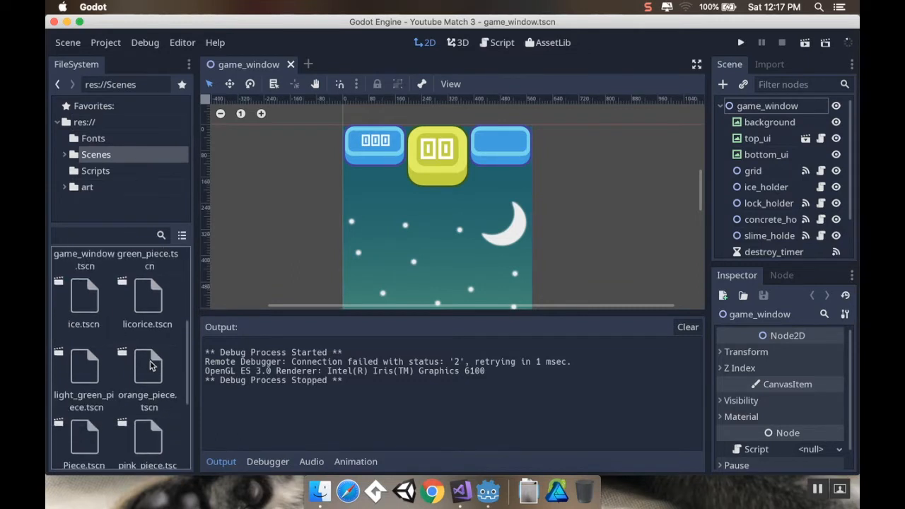
pyautogui.scroll(-3)
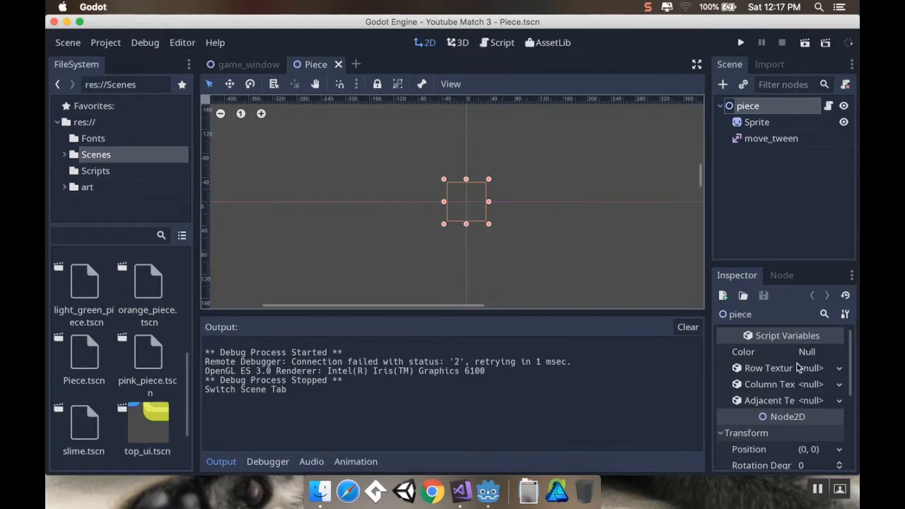
pyautogui.moveTo(805, 367)
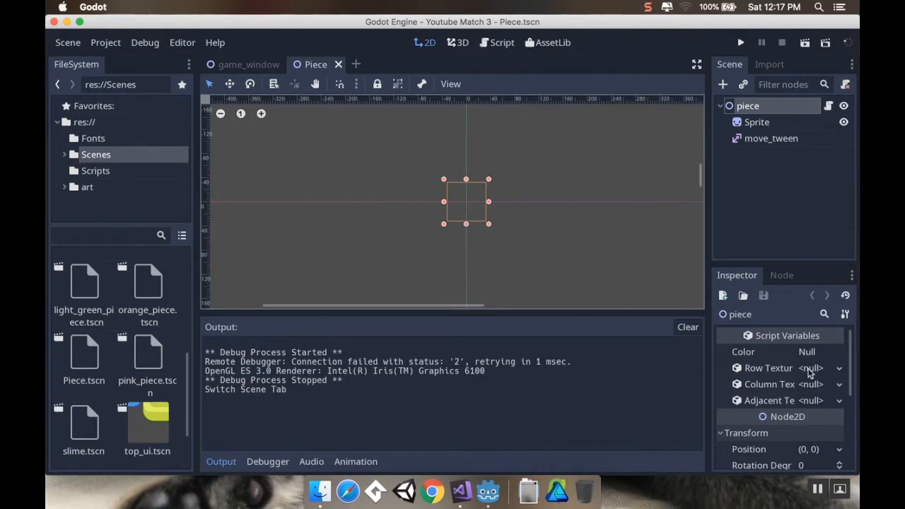
pyautogui.moveTo(832, 106)
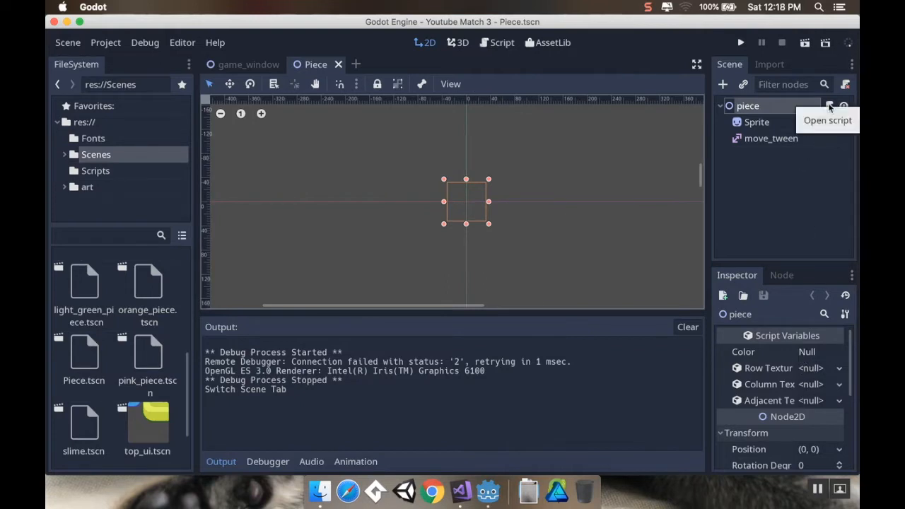
# Open the piece node's script and declare export (Texture) var color_bomb.
pyautogui.click(831, 105)
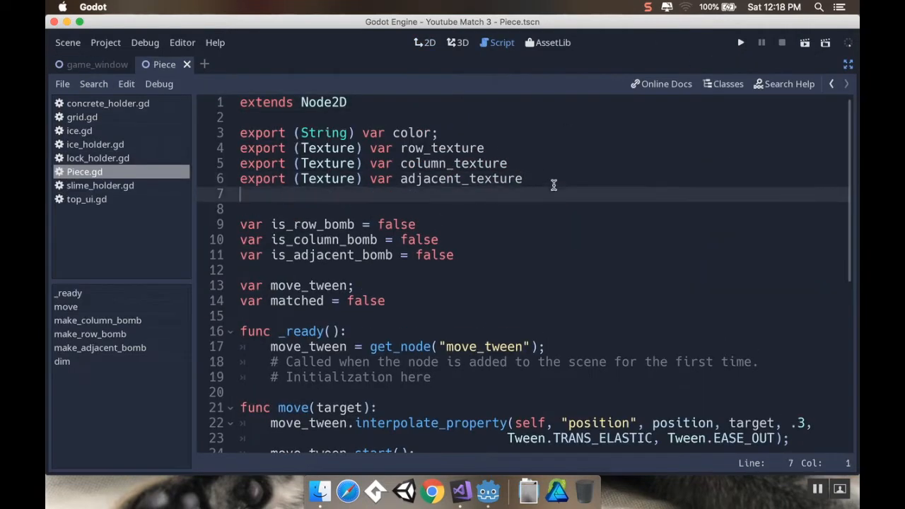
pyautogui.write('export')
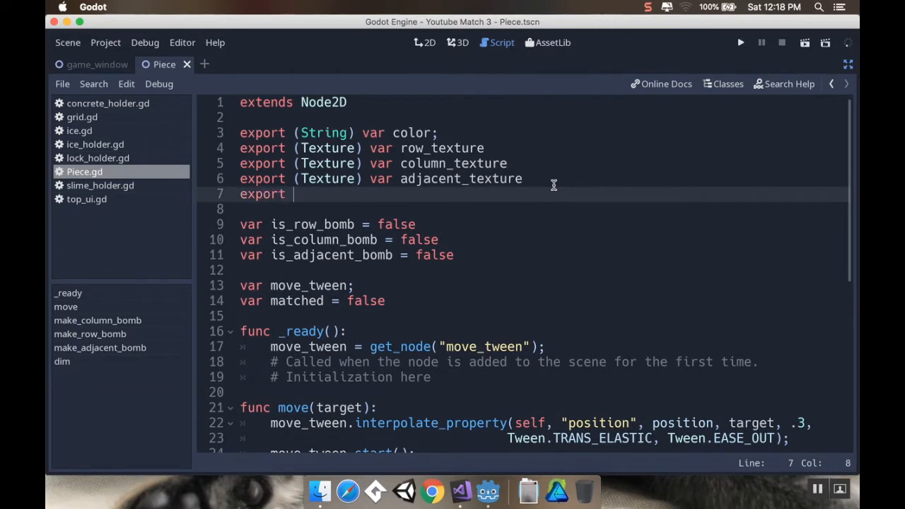
pyautogui.write('Texture)')
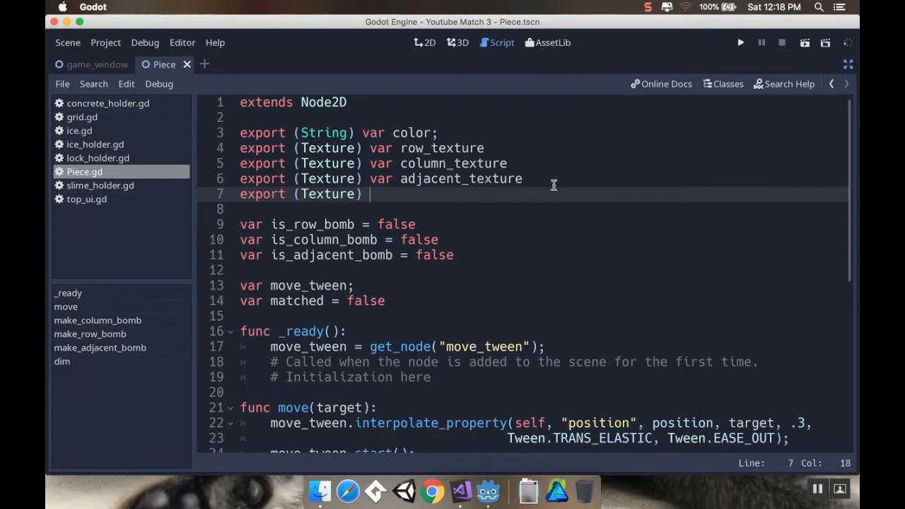
pyautogui.write('var color_')
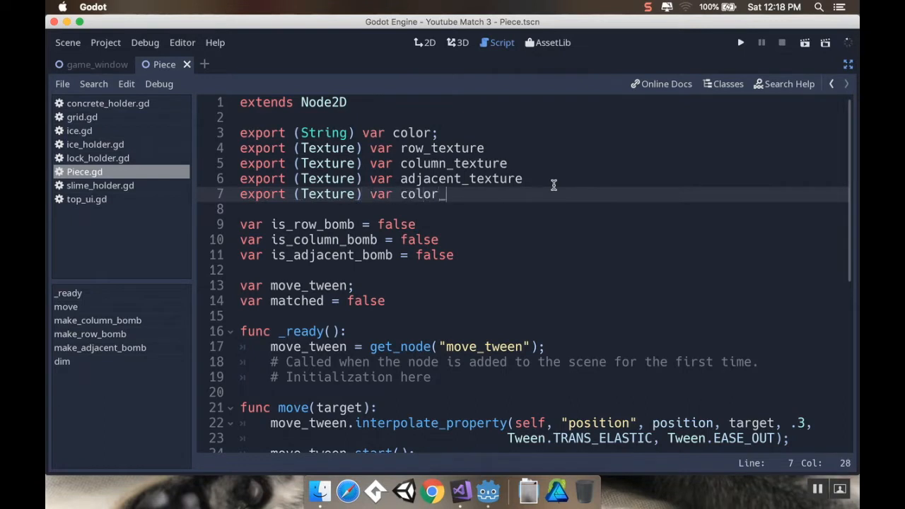
pyautogui.write('bomb')
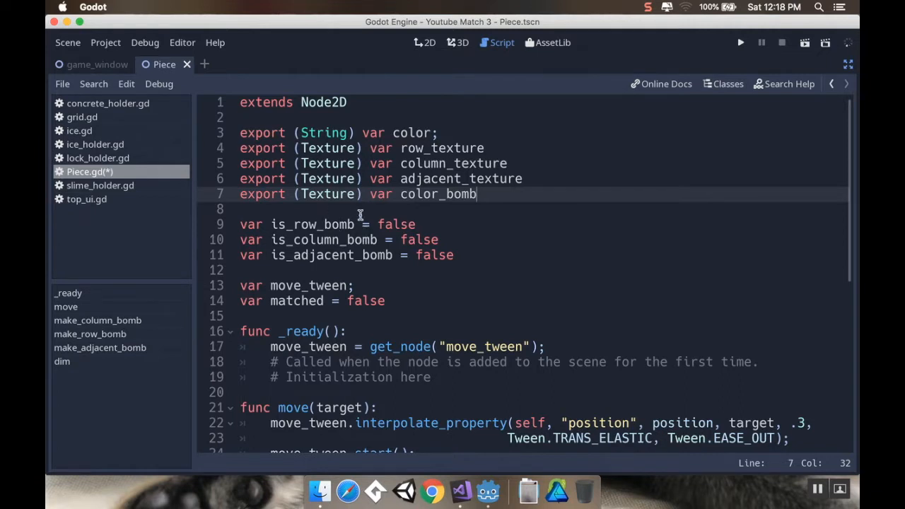
# Add var is_color_bomb = false after is_adjacent_bomb.
pyautogui.click(454, 256)
pyautogui.write('var is_colo')
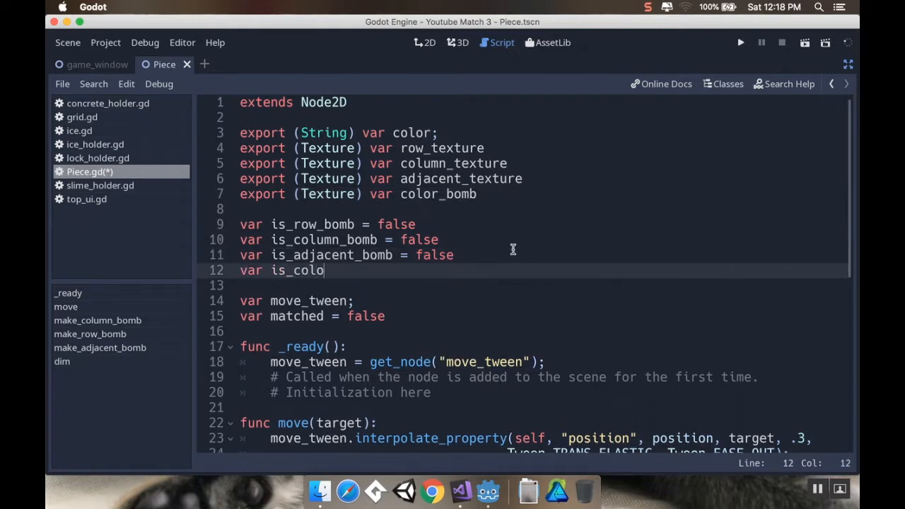
pyautogui.write('r_bomb')
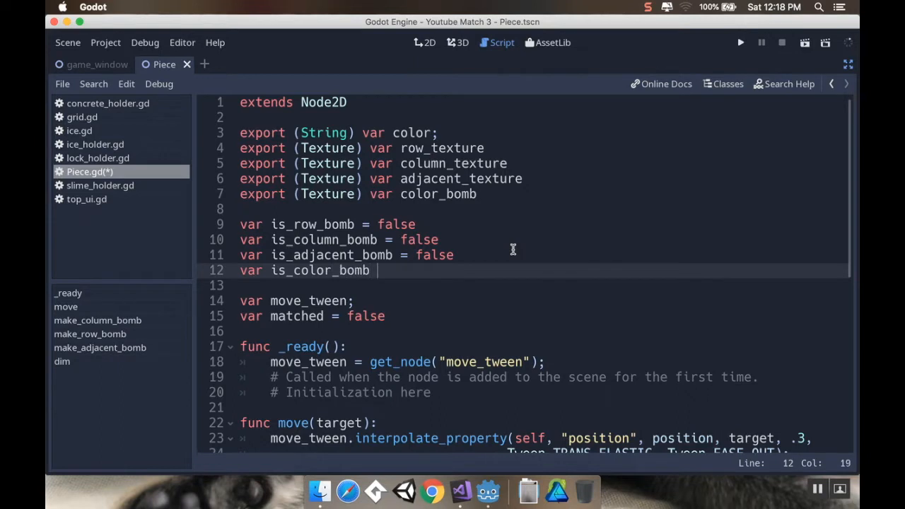
pyautogui.write('= false')
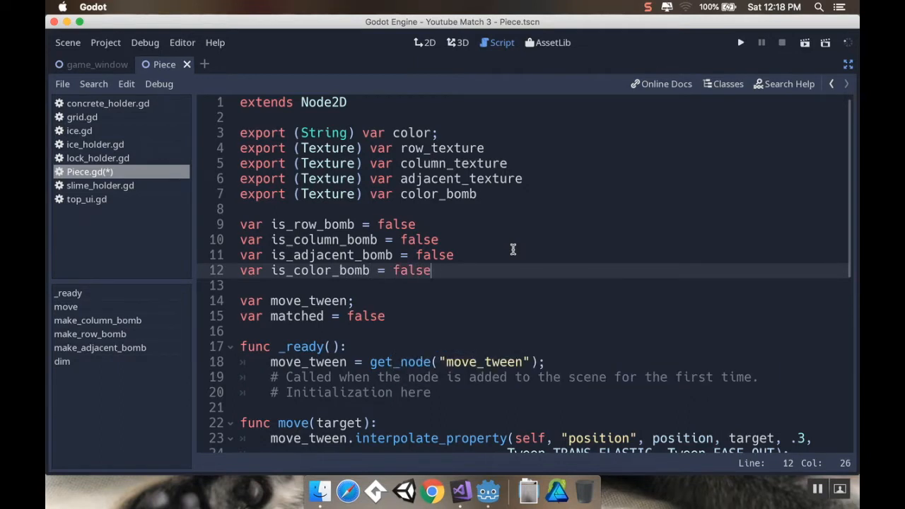
pyautogui.moveTo(416, 271)
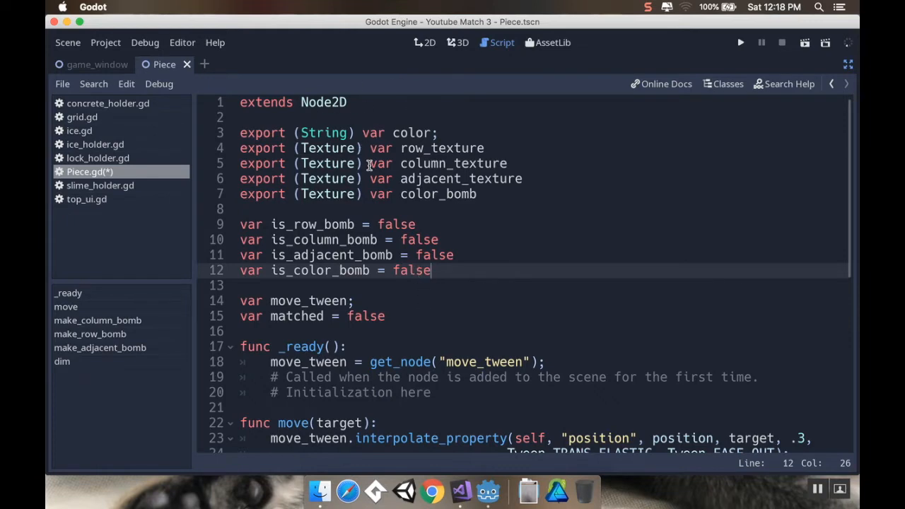
# Add a func make_color_bomb(): header below make_adjacent_bomb.
pyautogui.scroll(-3)
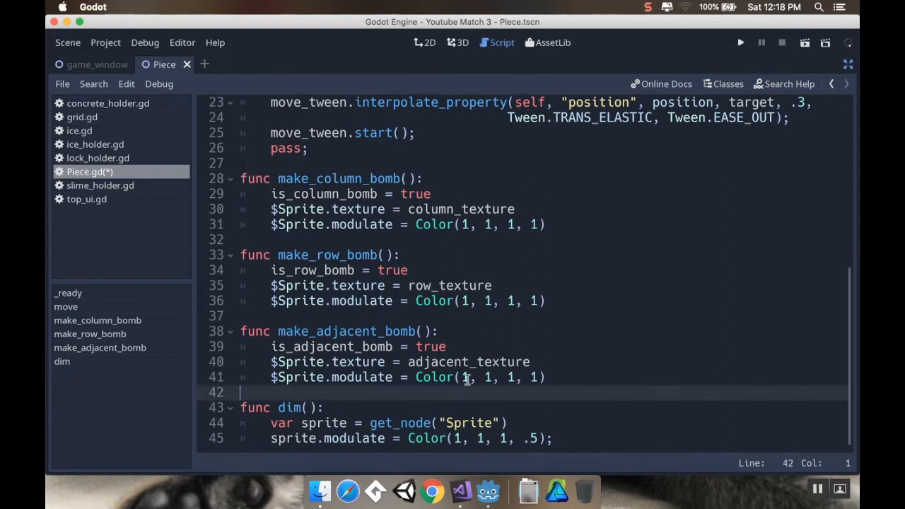
pyautogui.press('Return')
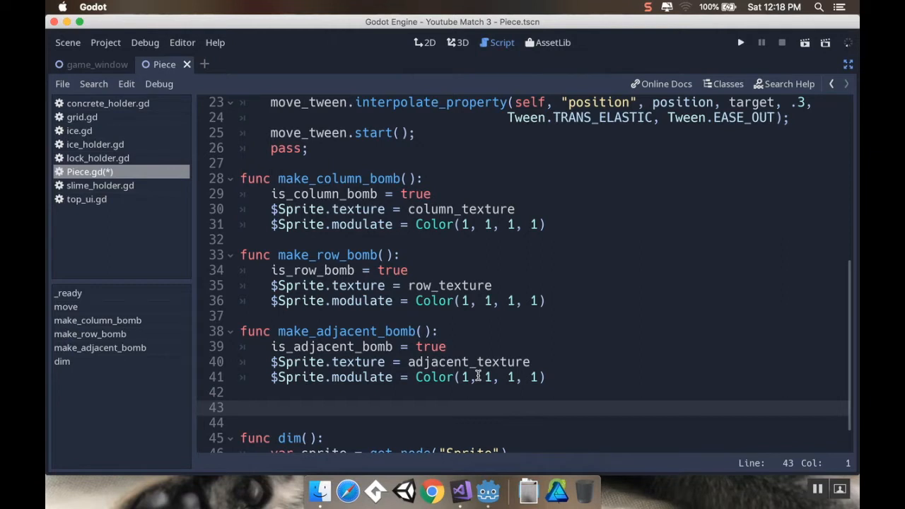
pyautogui.write('func')
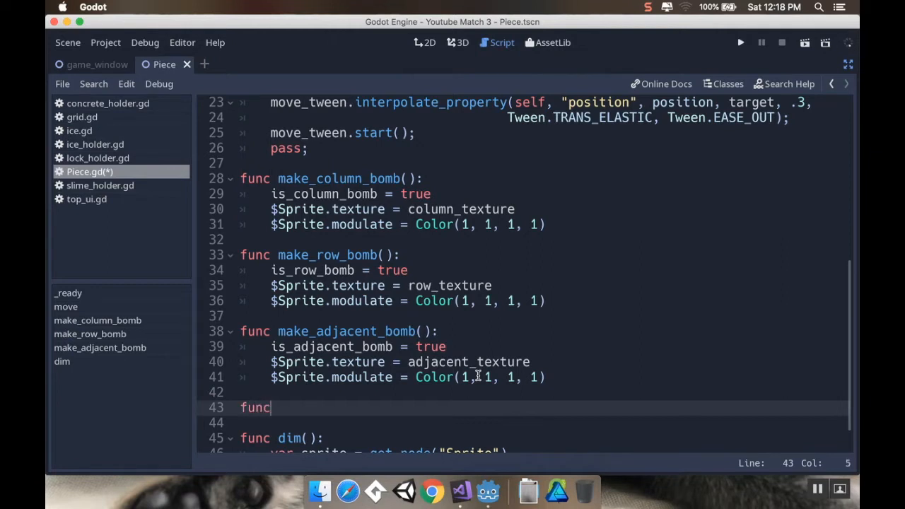
pyautogui.write('make_col')
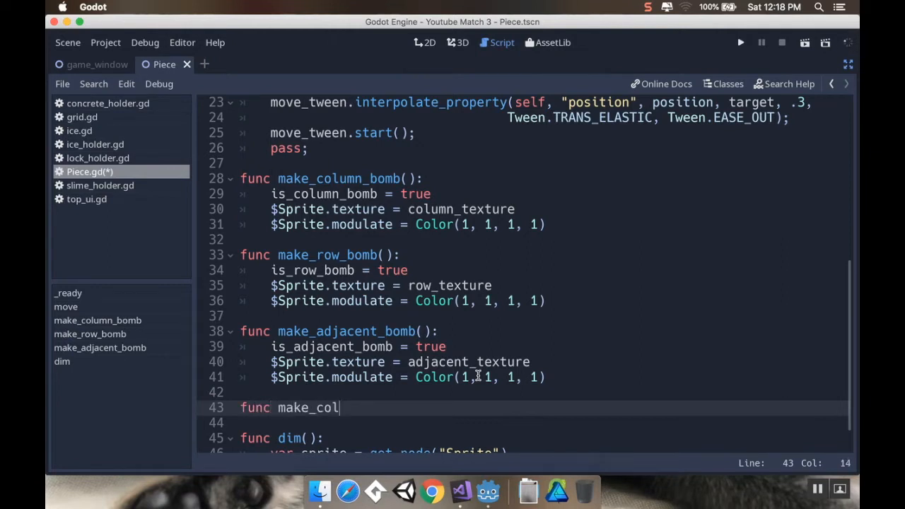
pyautogui.write('or_bomb():')
pyautogui.write('is_color_bomb = tr')
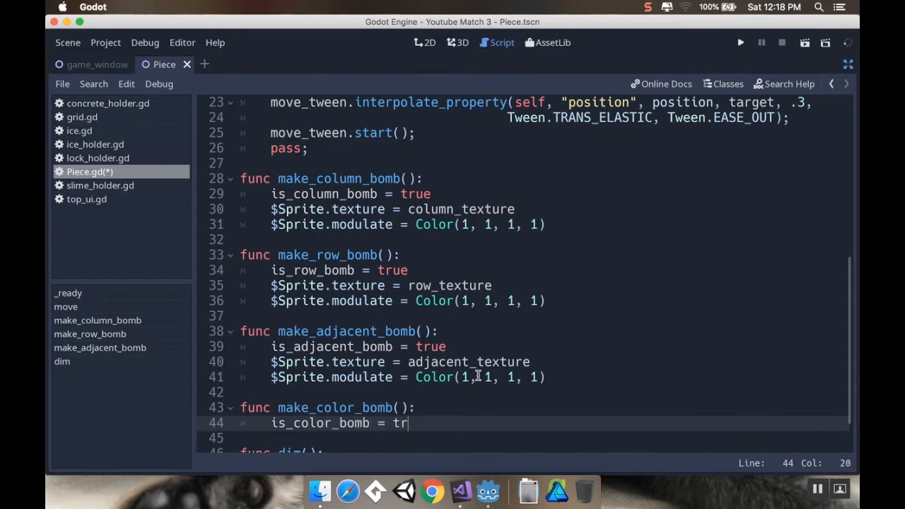
# Set is_color_bomb = true and begin the sprite texture line with color_bom.
pyautogui.write('ue;')
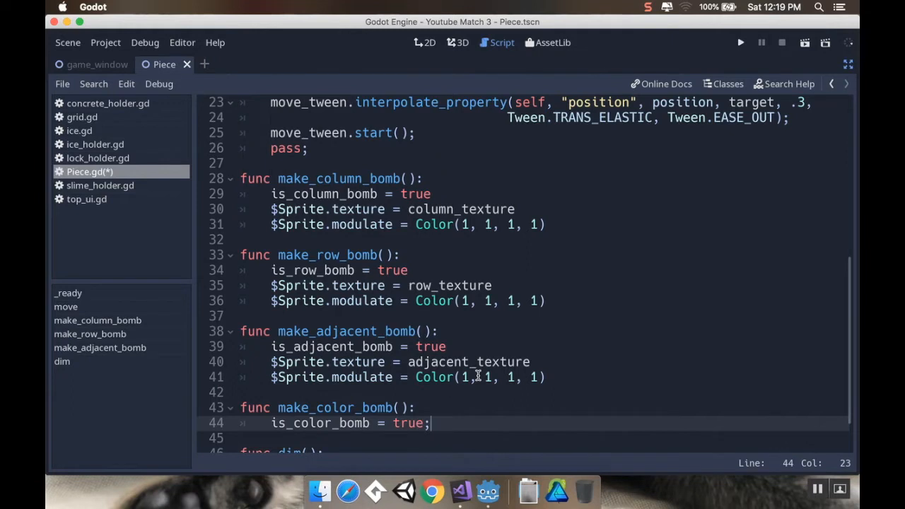
pyautogui.press('Enter')
pyautogui.write('$Sprite.texture =')
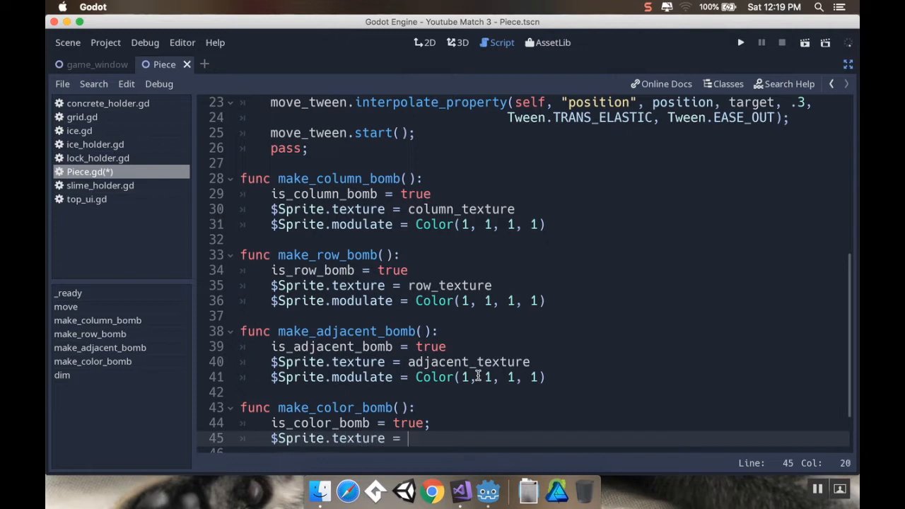
pyautogui.write('color_')
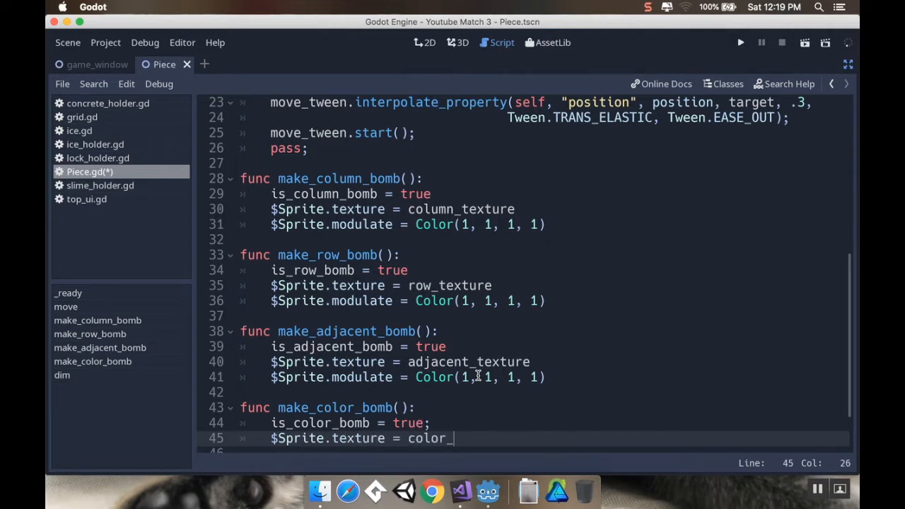
pyautogui.write('bom')
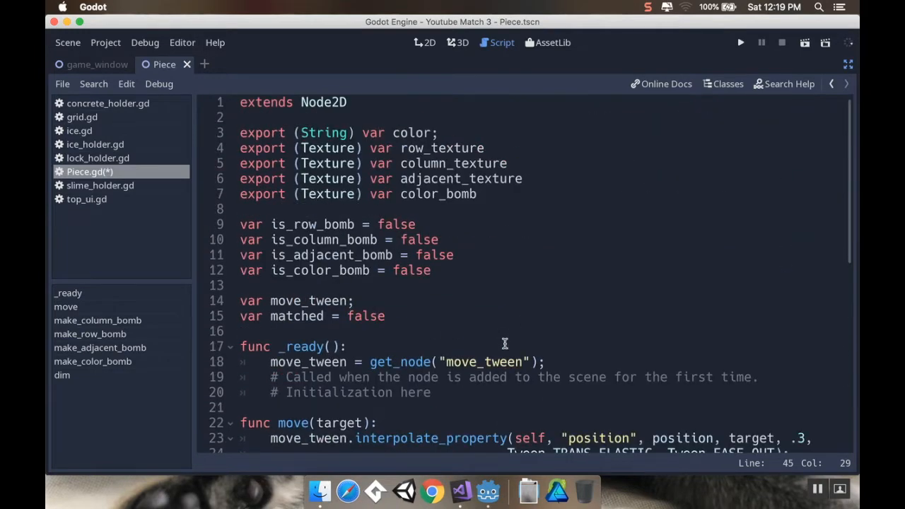
# Finish the line assigning color_bomb_texture to the sprite texture.
pyautogui.write('_')
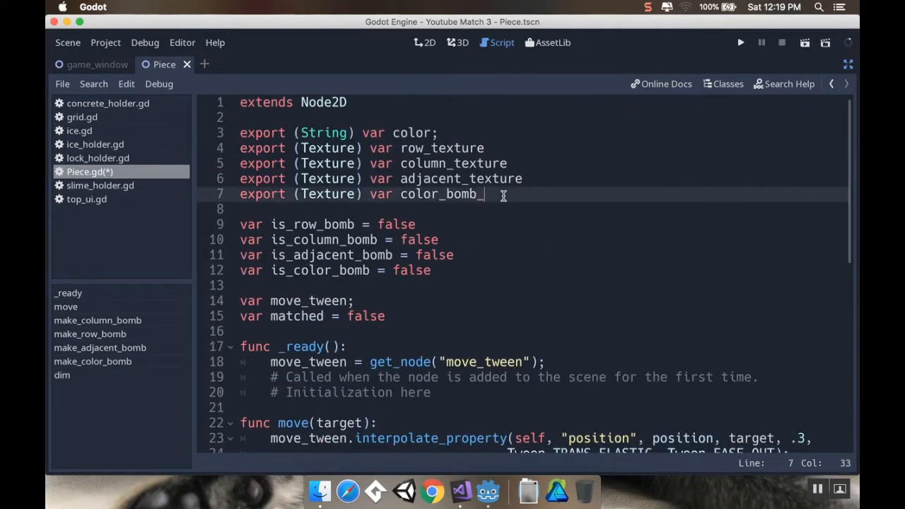
pyautogui.write('texture')
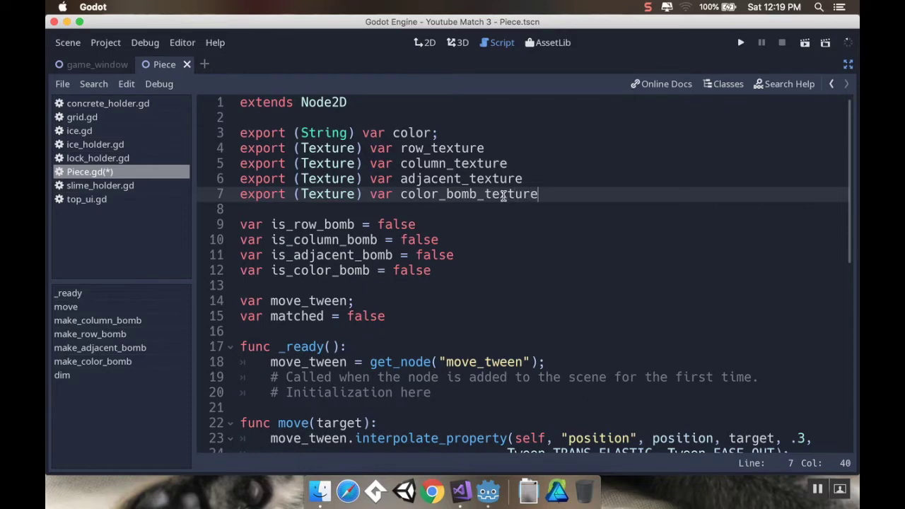
pyautogui.scroll(-3)
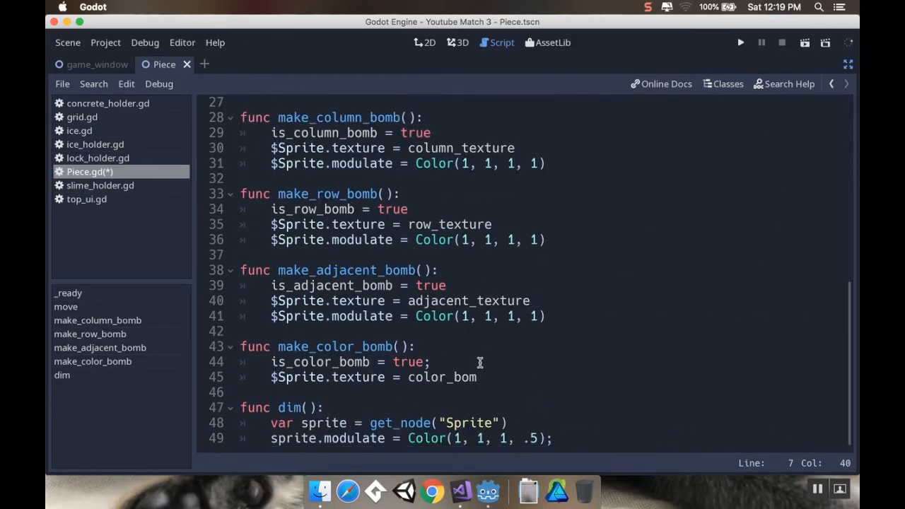
pyautogui.write('b-')
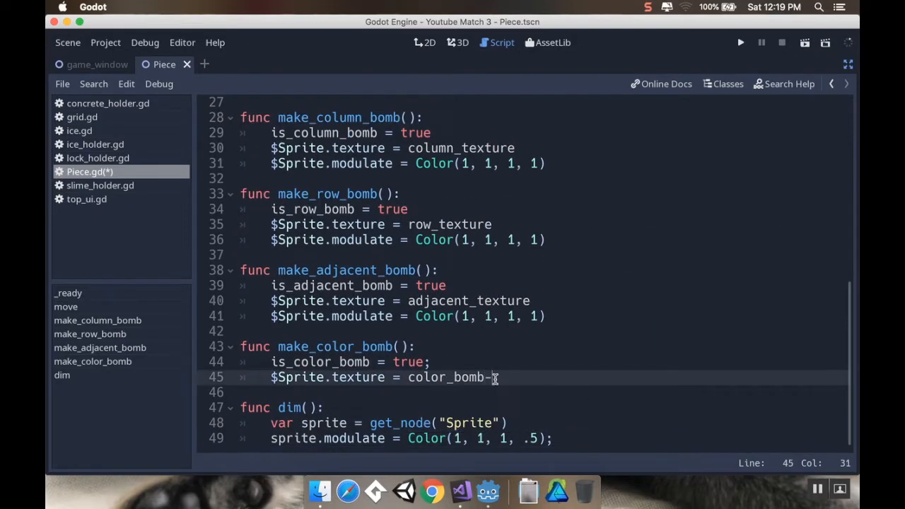
pyautogui.write('texture')
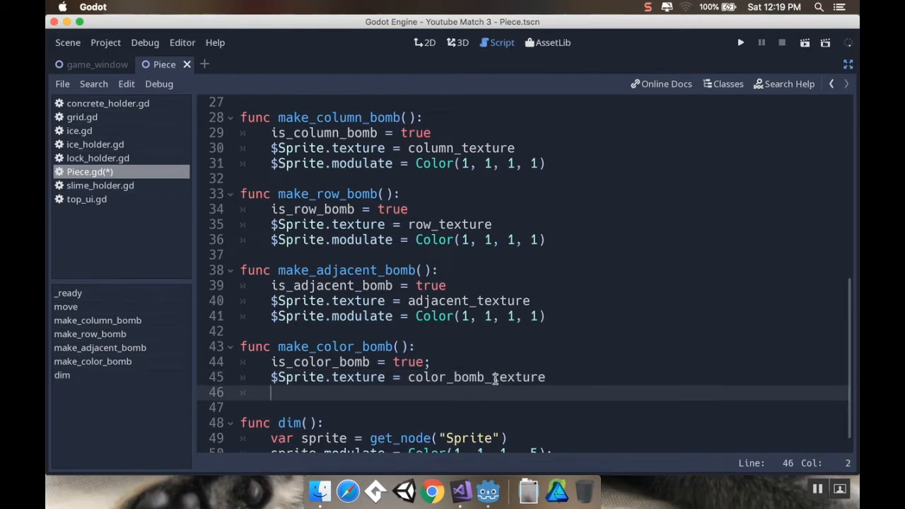
# Add $Sprite.modulate = Color(1, 1, 1, 1) inside make_color_bomb.
pyautogui.write('$')
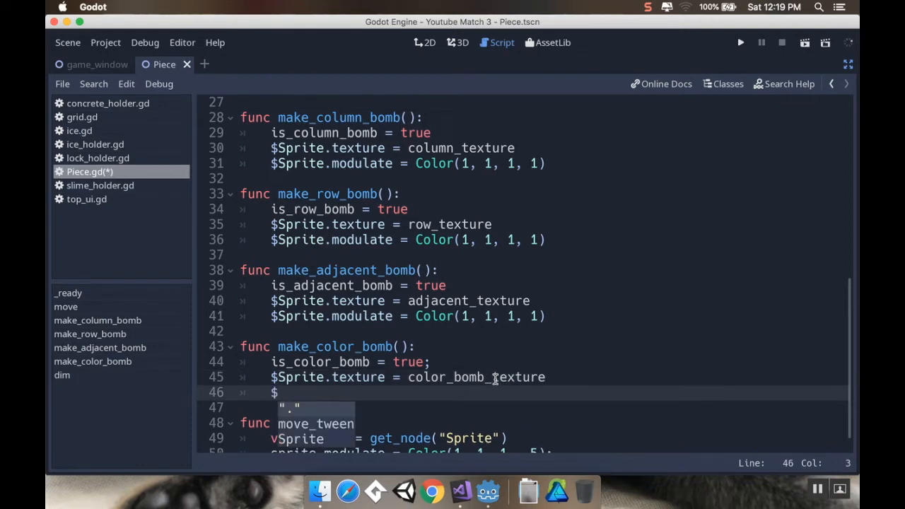
pyautogui.write('Sprite.')
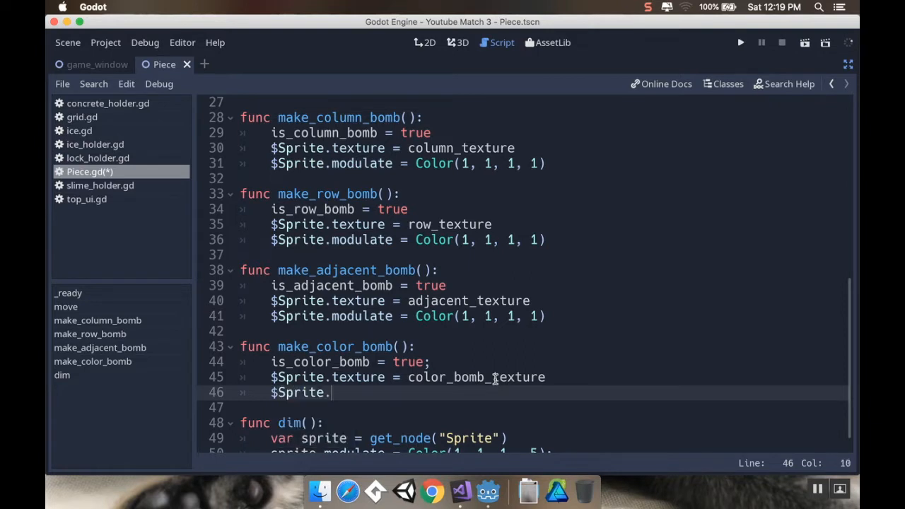
pyautogui.write('modulate =')
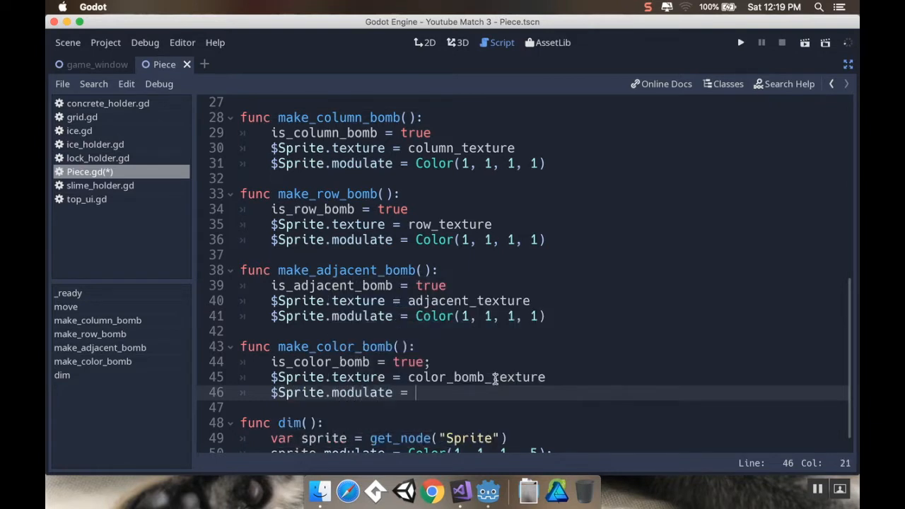
pyautogui.write('Color(1,')
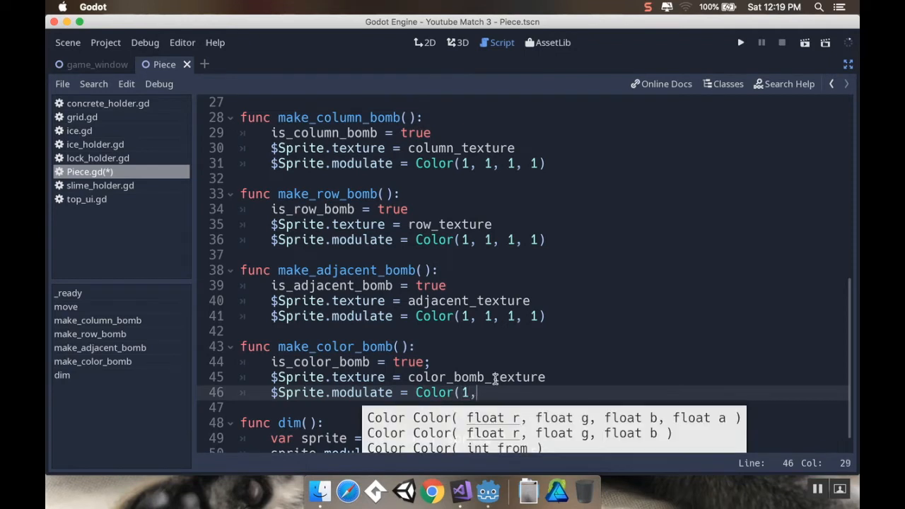
pyautogui.write('1, 1, 1)')
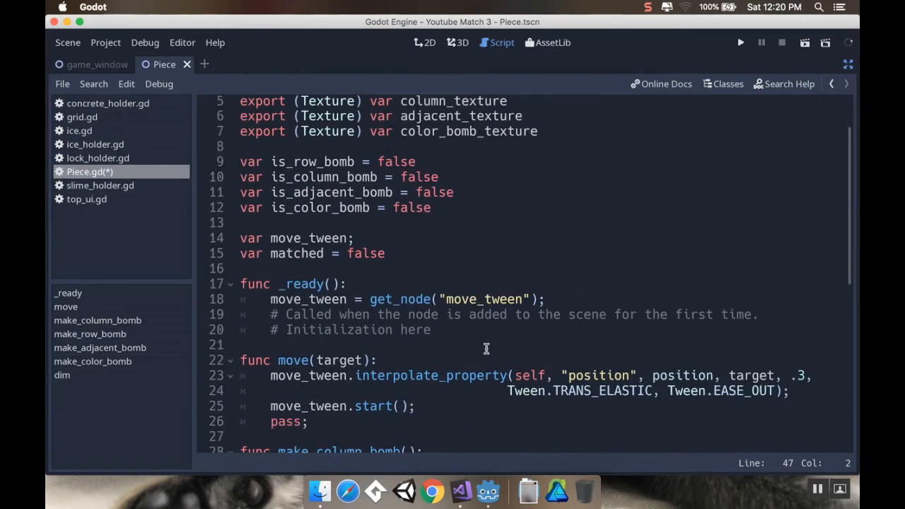
# Add a color = "Color" line to make_color_bomb.
pyautogui.write('color =')
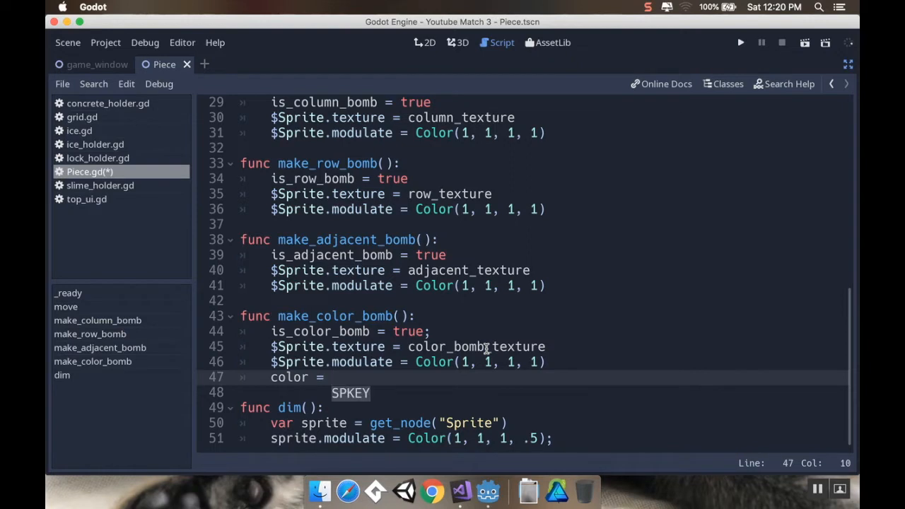
pyautogui.write('"C')
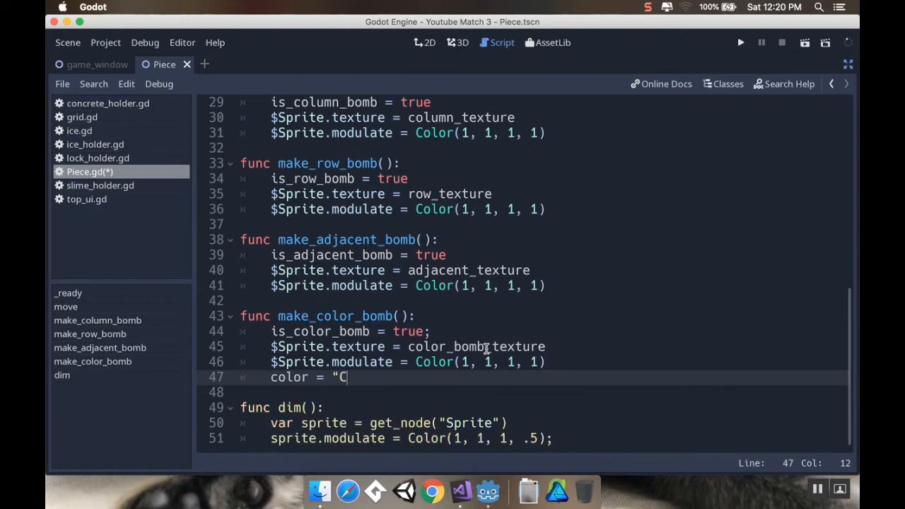
pyautogui.write('olor')
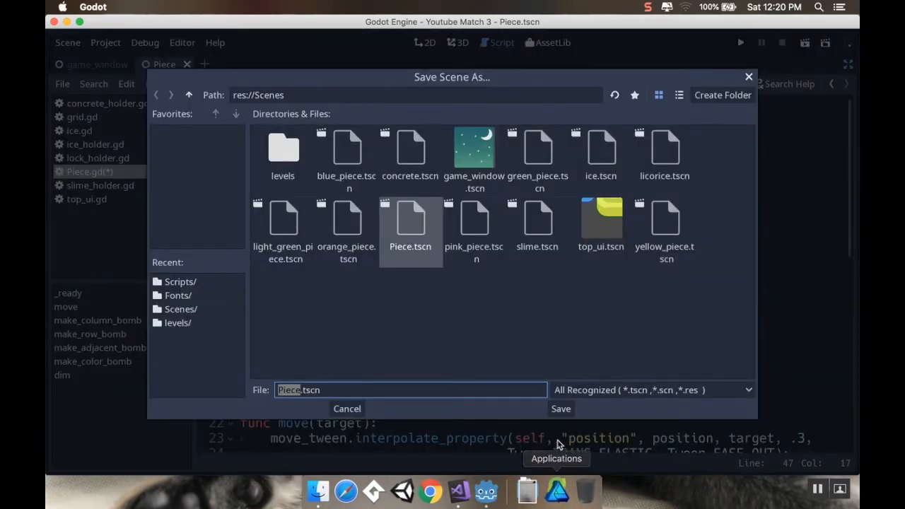
# Dismiss the Save Scene As dialog.
pyautogui.click(560, 408)
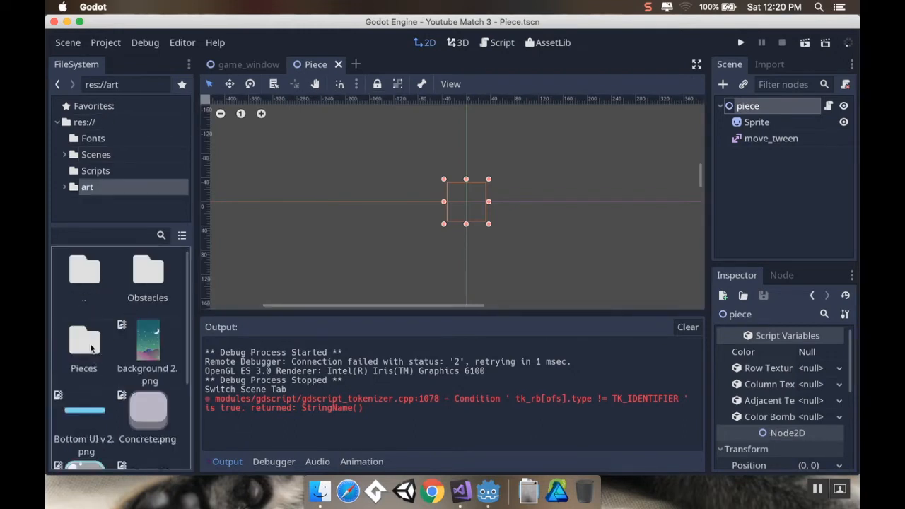
# Browse the res://art/Pieces folder, then show the scene files in Scenes.
pyautogui.doubleClick(84, 347)
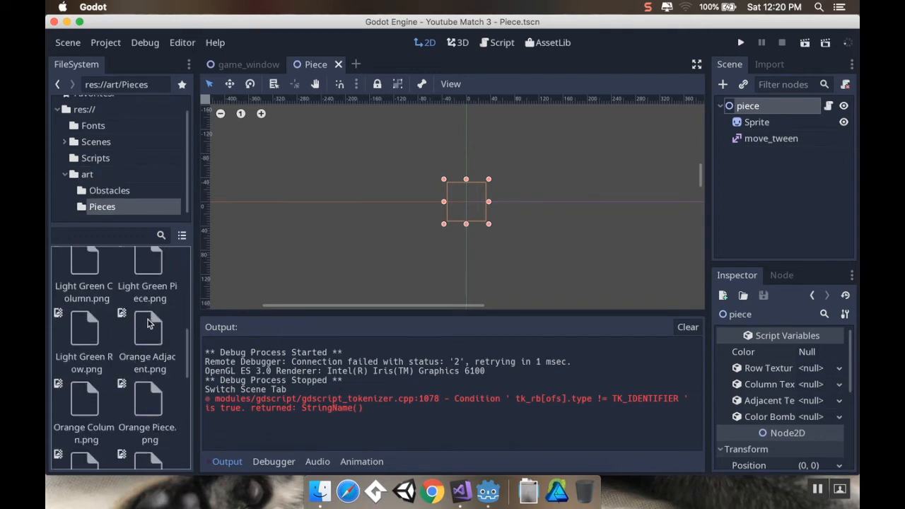
pyautogui.scroll(-3)
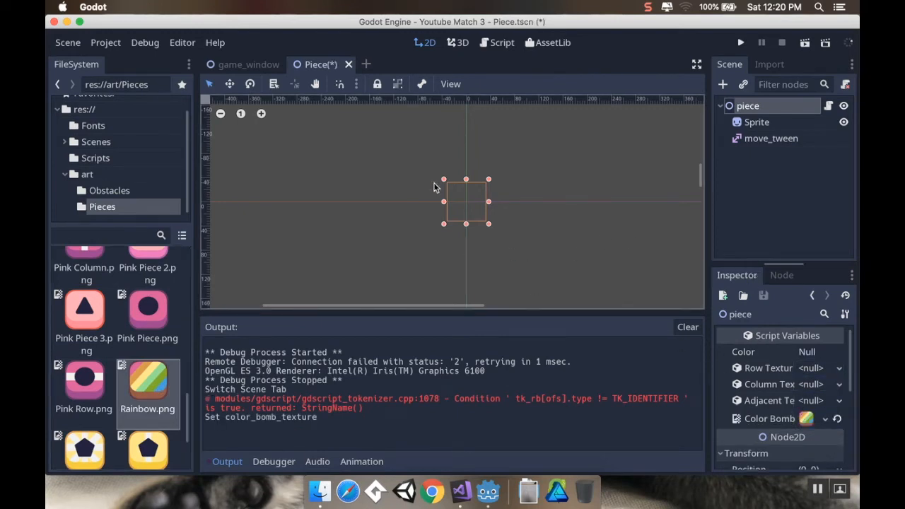
pyautogui.moveTo(536, 91)
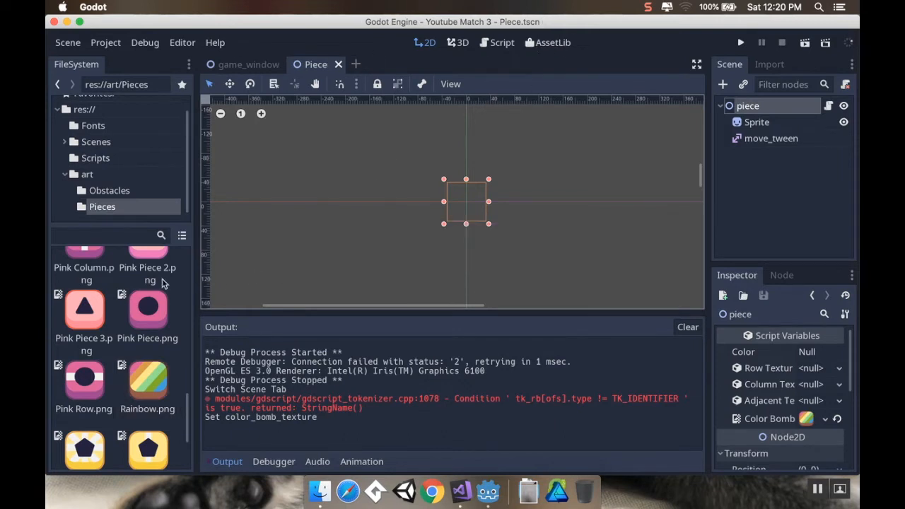
pyautogui.click(96, 141)
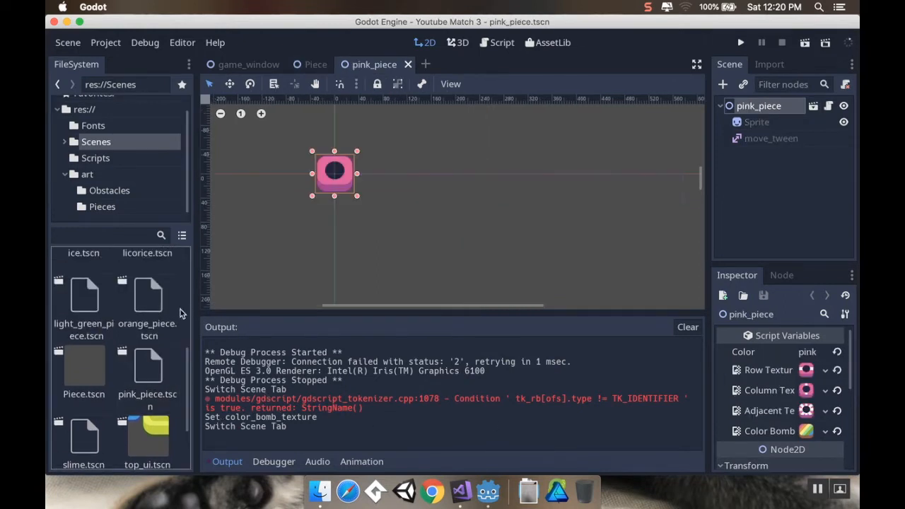
# Open the colour piece scenes through yellow_piece to check Color Bomb, then close yellow_piece.
pyautogui.doubleClick(84, 298)
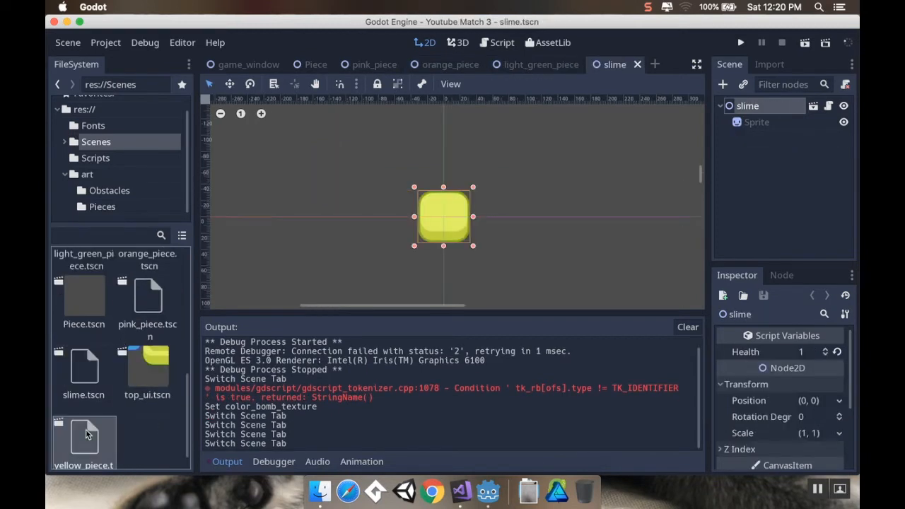
pyautogui.doubleClick(83, 435)
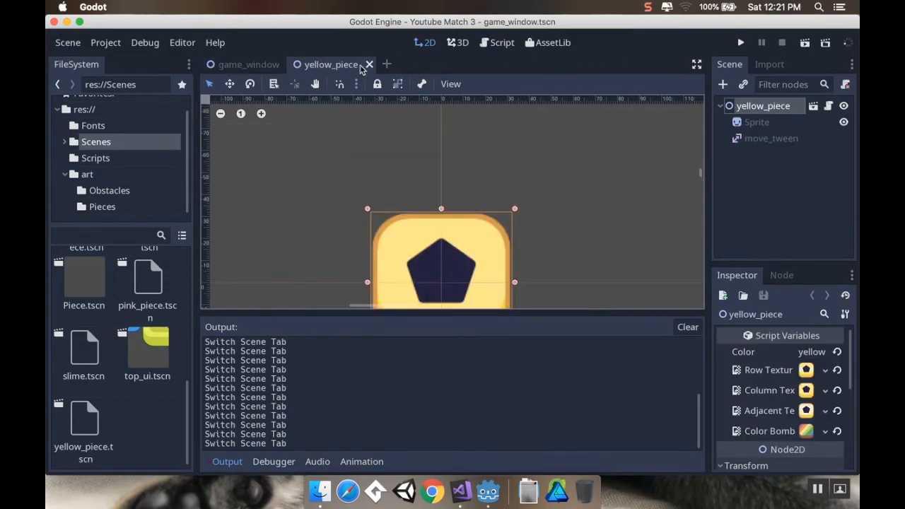
pyautogui.click(244, 64)
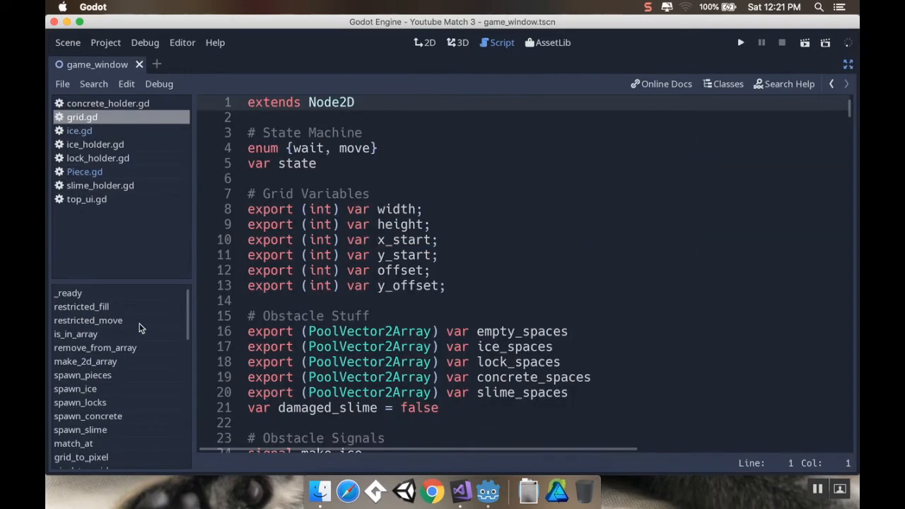
# Jump to the find_bombs function in grid.gd.
pyautogui.scroll(-3)
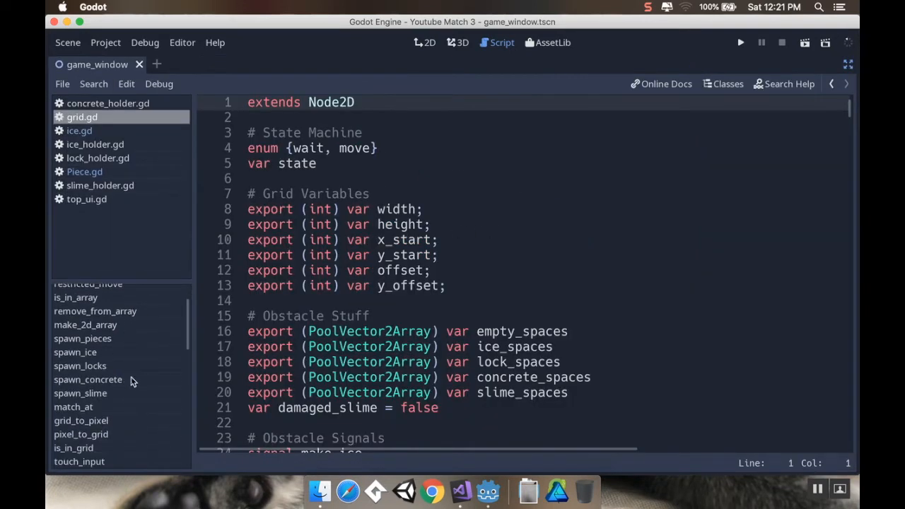
pyautogui.scroll(-3)
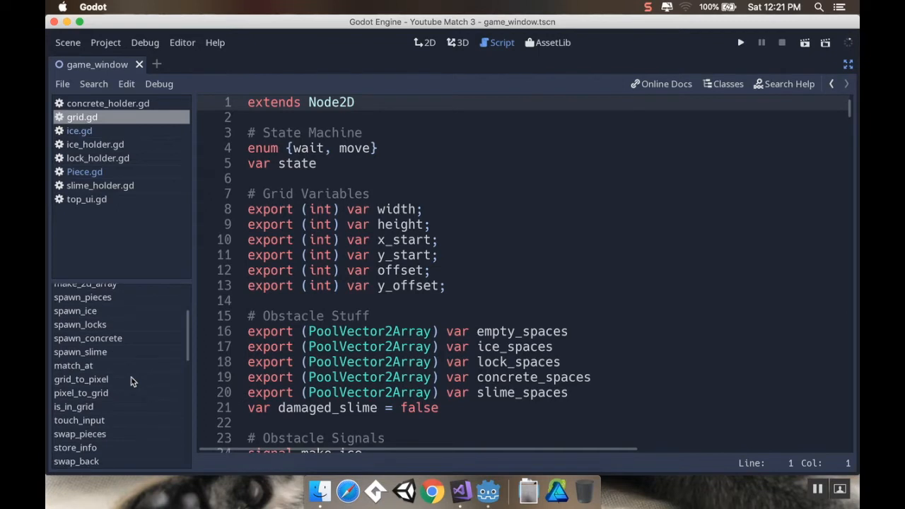
pyautogui.scroll(-3)
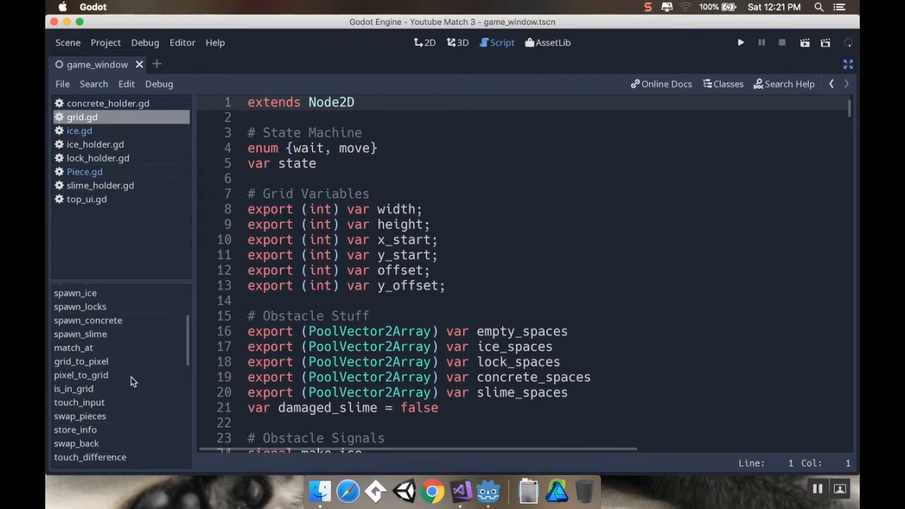
pyautogui.scroll(-3)
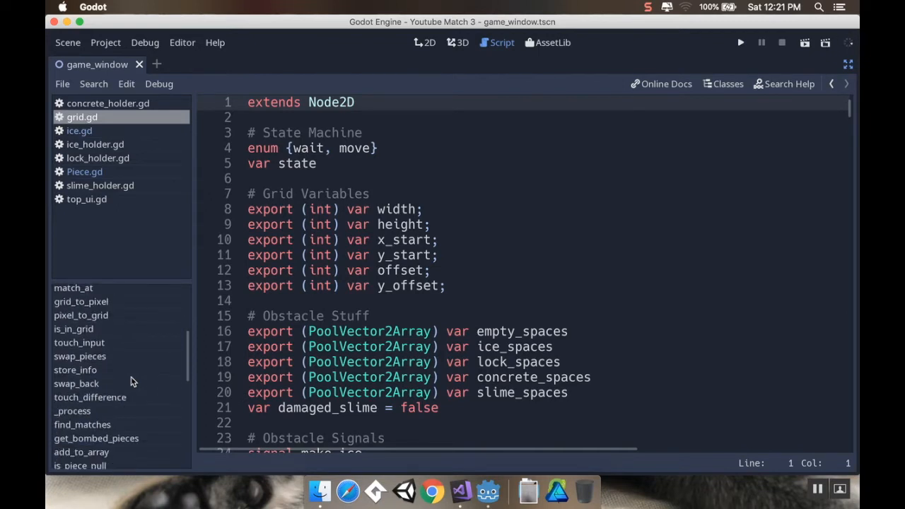
pyautogui.scroll(-3)
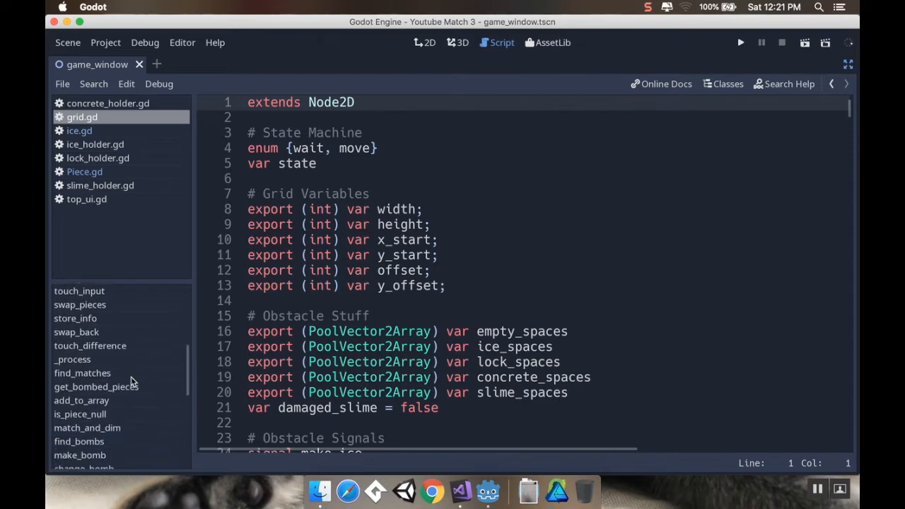
pyautogui.click(79, 435)
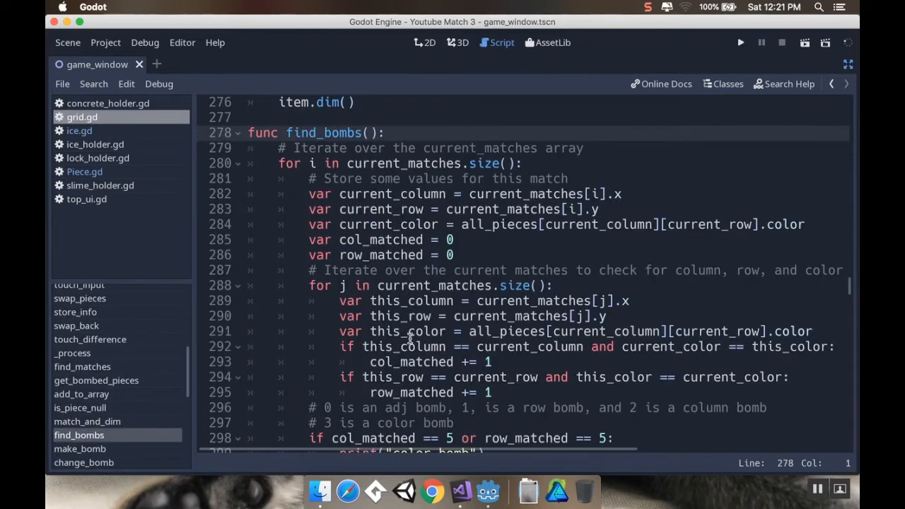
pyautogui.scroll(-3)
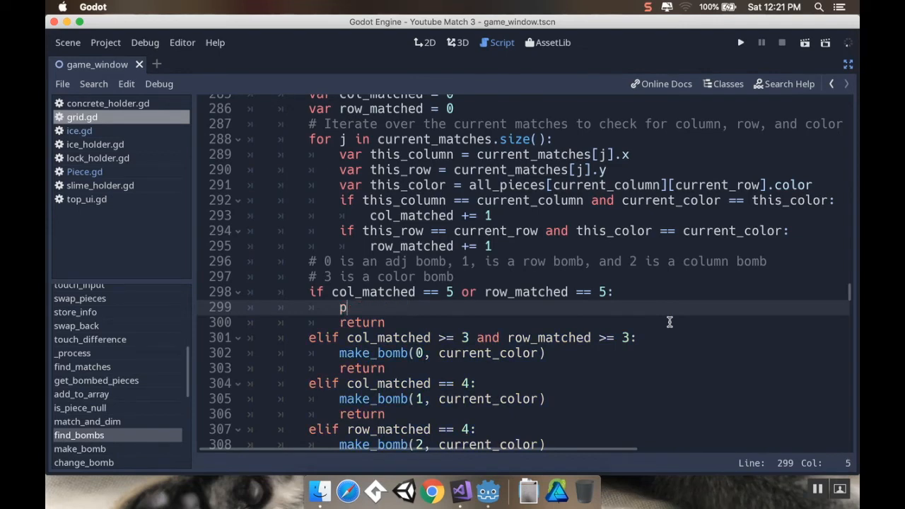
# Replace the five-match print line with make_bomb(3, current_color).
pyautogui.press('Backspace')
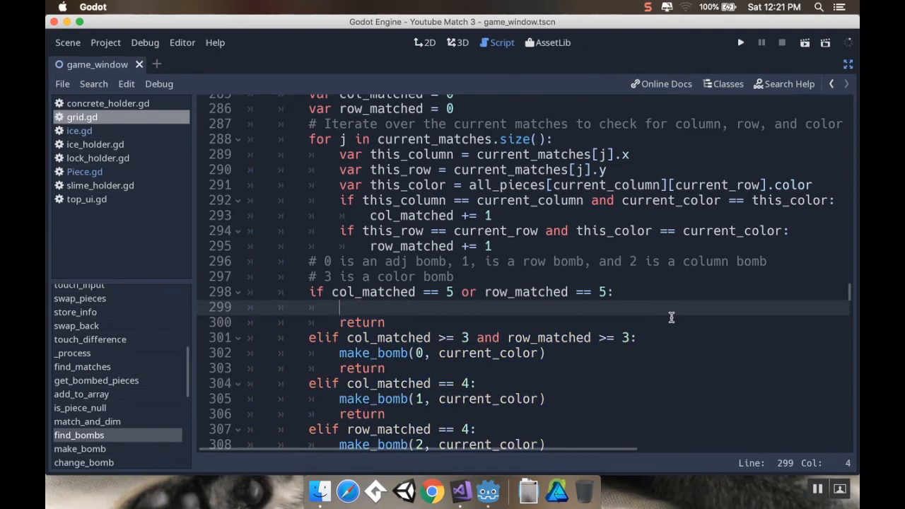
pyautogui.write('make_')
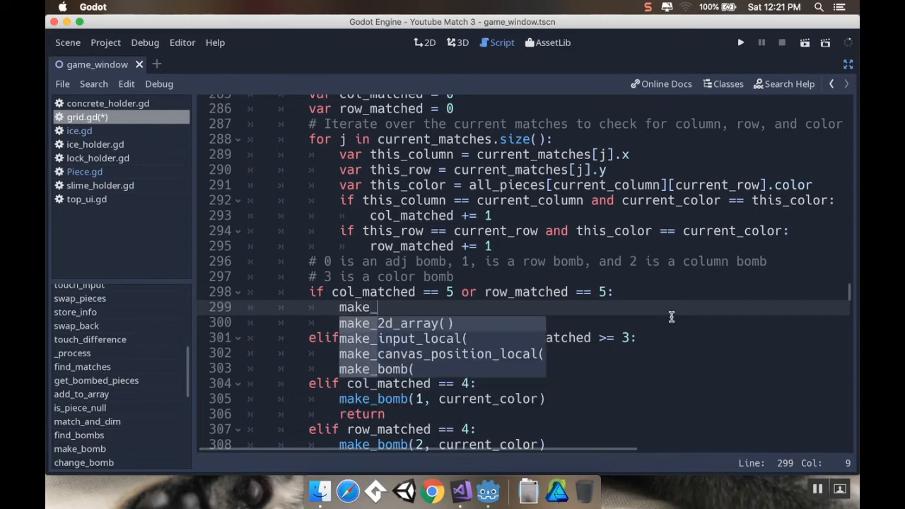
pyautogui.write('bomb(3,')
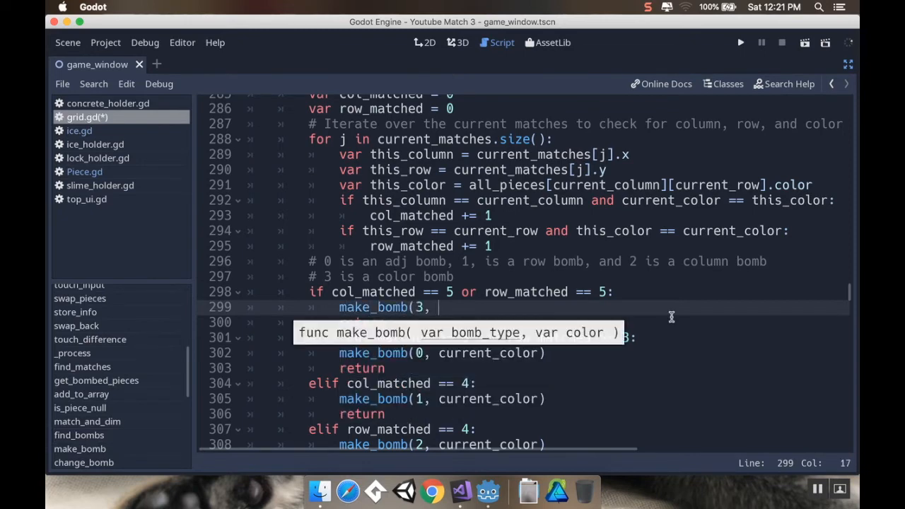
pyautogui.write('current_co')
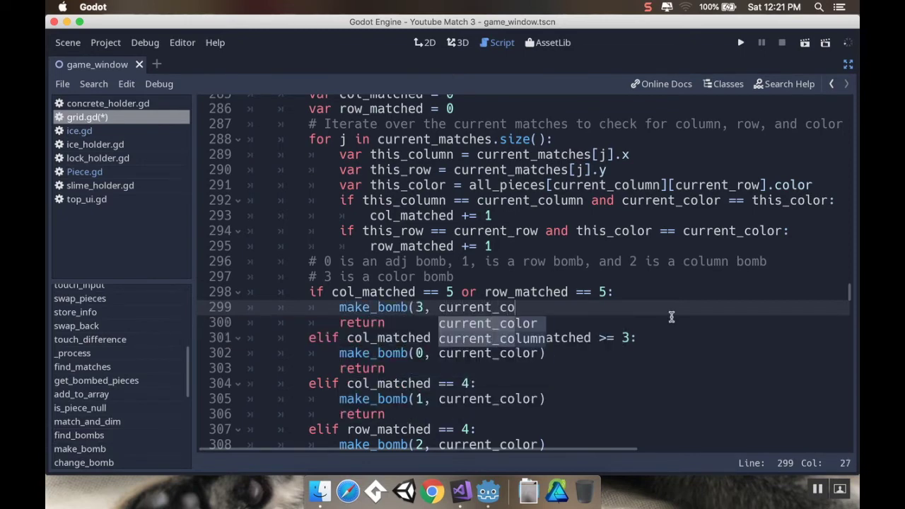
pyautogui.scroll(-3)
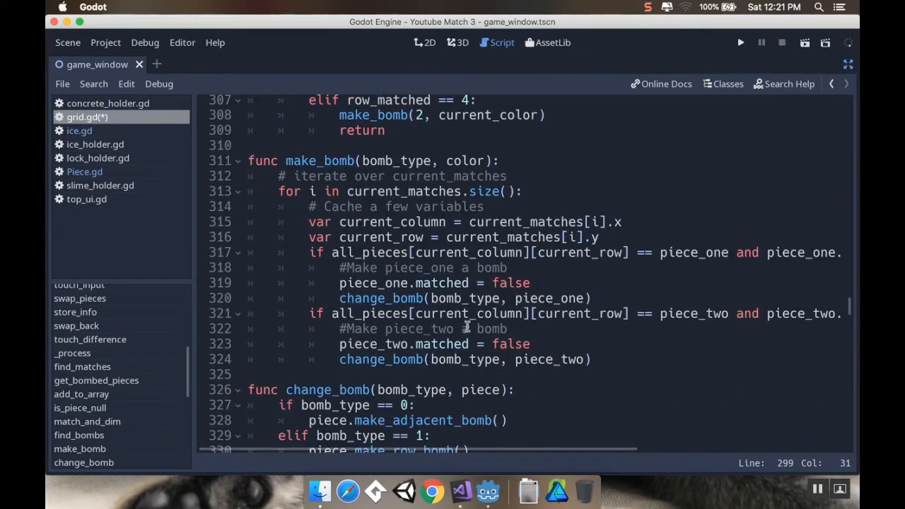
pyautogui.moveTo(454, 209)
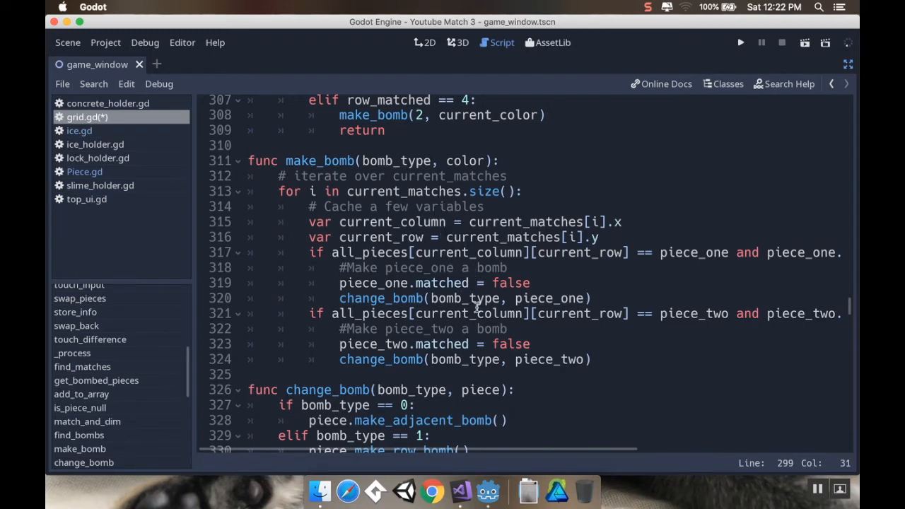
# Add an 'elif bomb_type == 3:' branch calling piece.make_color_bomb() after the column-bomb case.
pyautogui.scroll(-3)
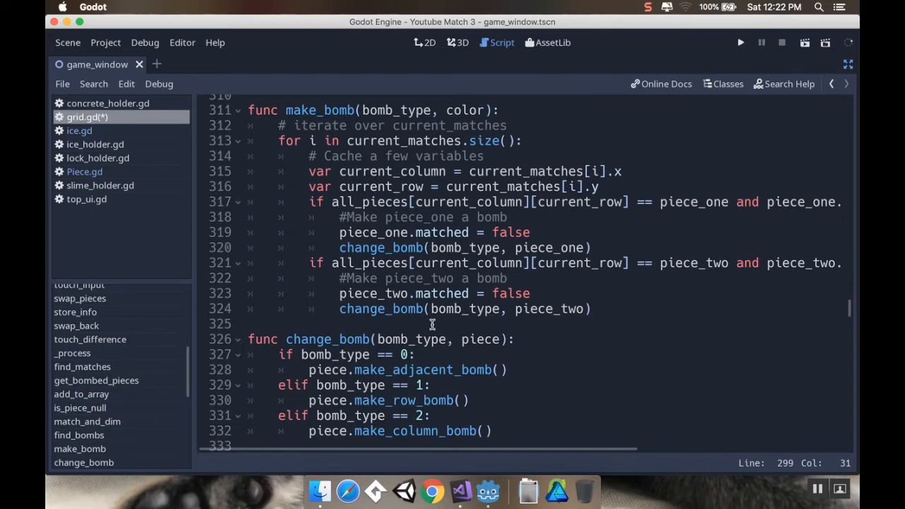
pyautogui.scroll(-3)
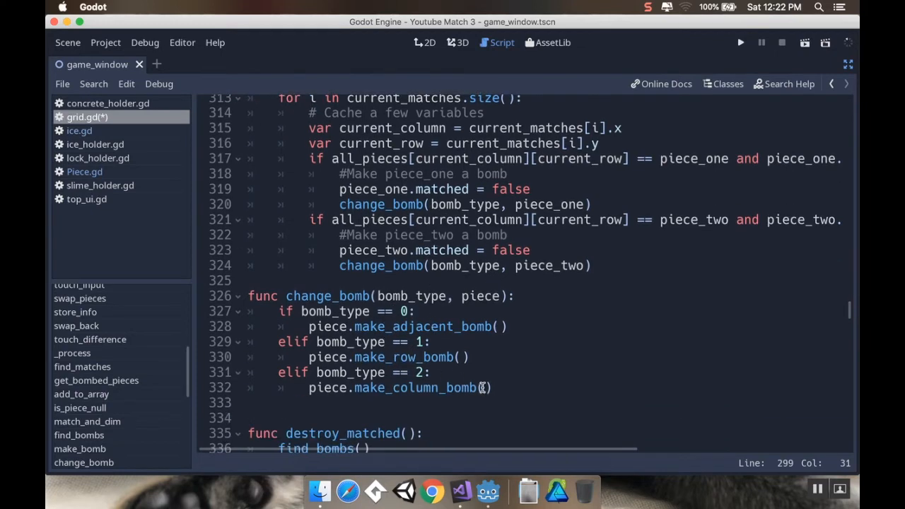
pyautogui.click(493, 387)
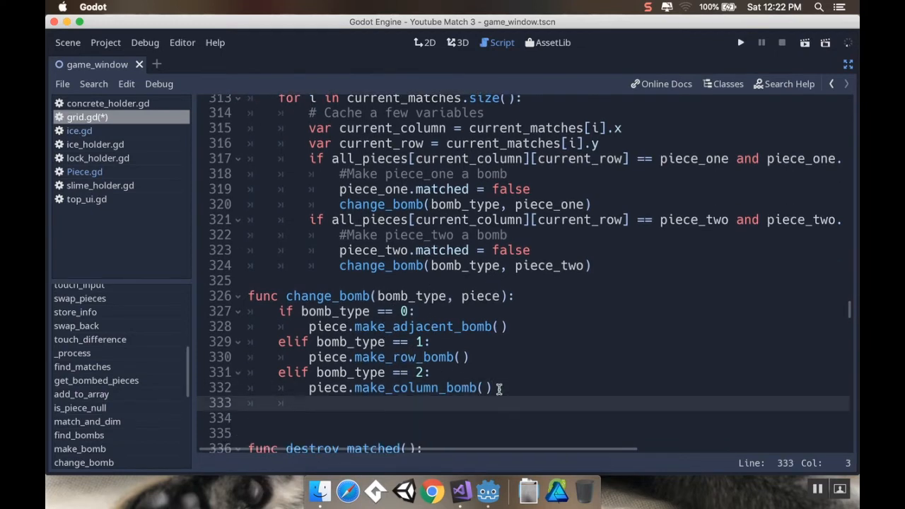
pyautogui.write('elif')
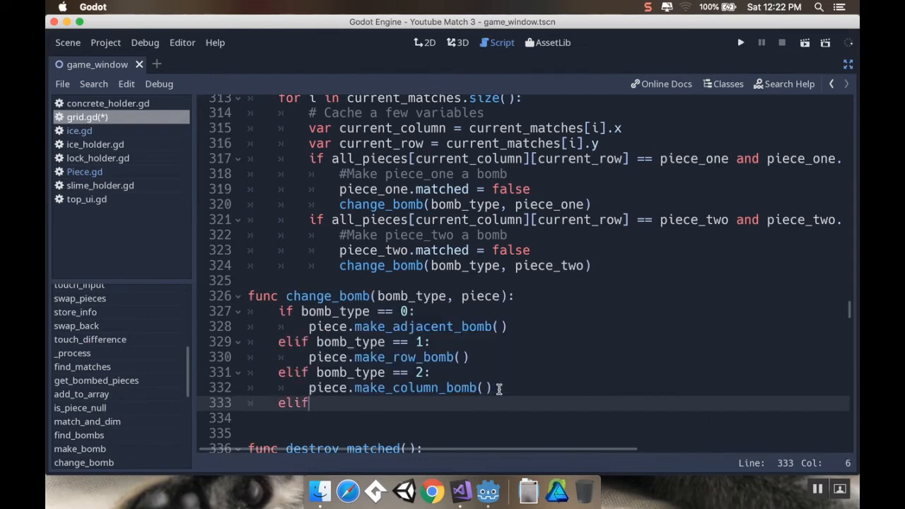
pyautogui.write('bomb_type == 3')
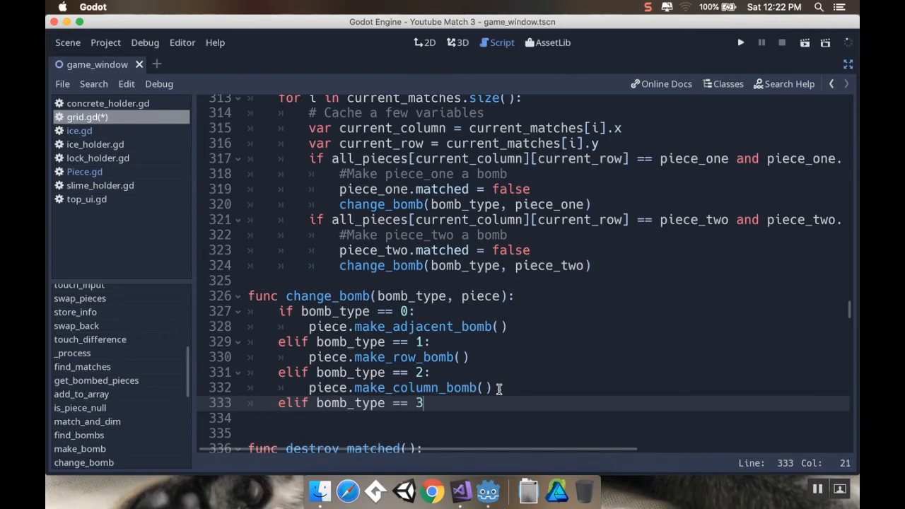
pyautogui.write(':')
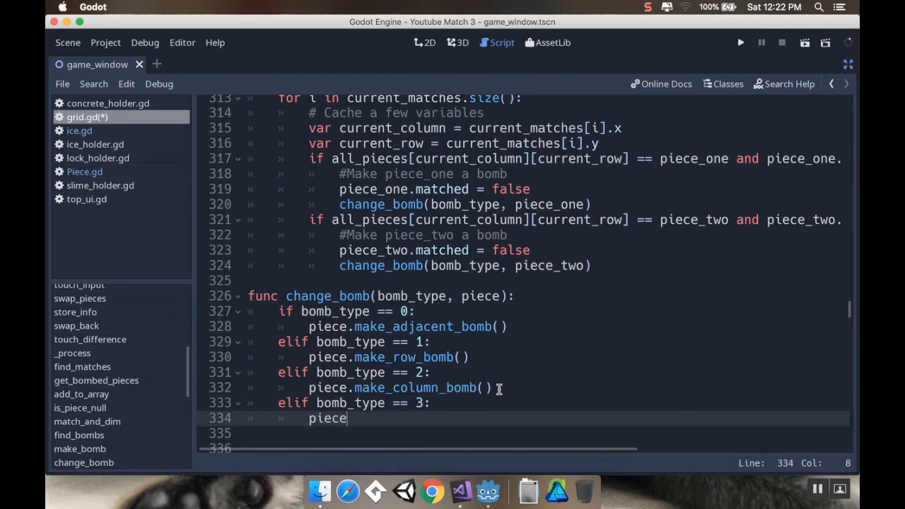
pyautogui.write('.mak')
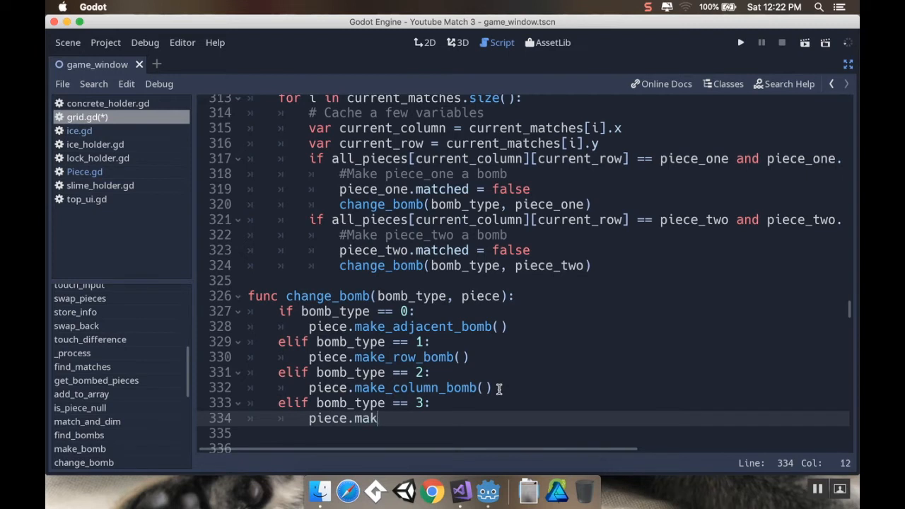
pyautogui.write('e_col')
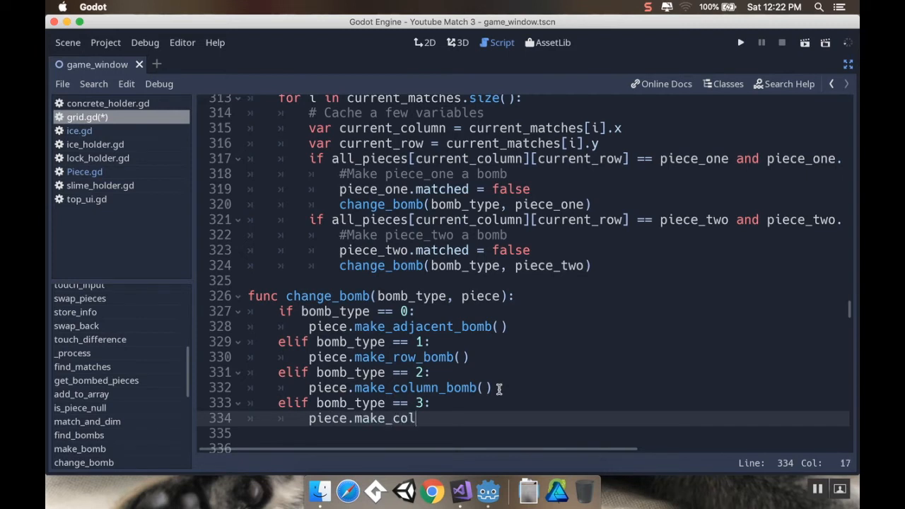
pyautogui.write('or_bomb()')
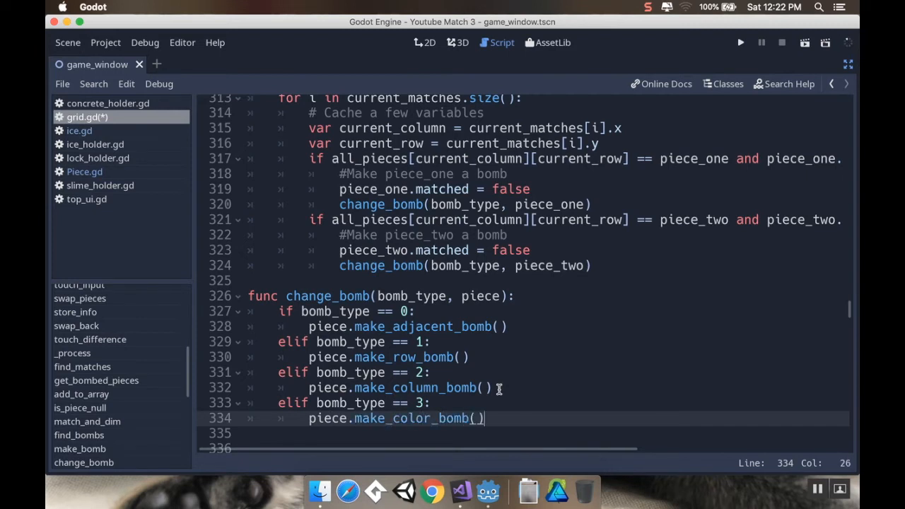
pyautogui.scroll(-3)
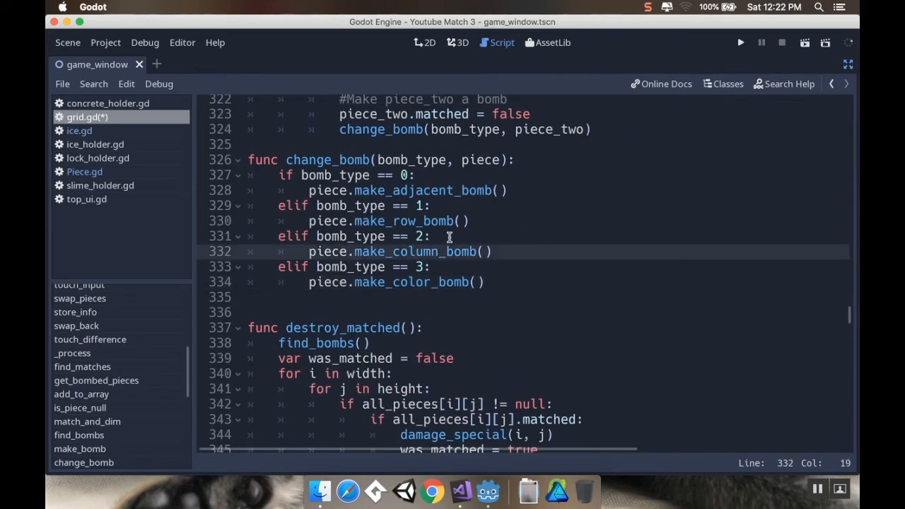
pyautogui.moveTo(159, 68)
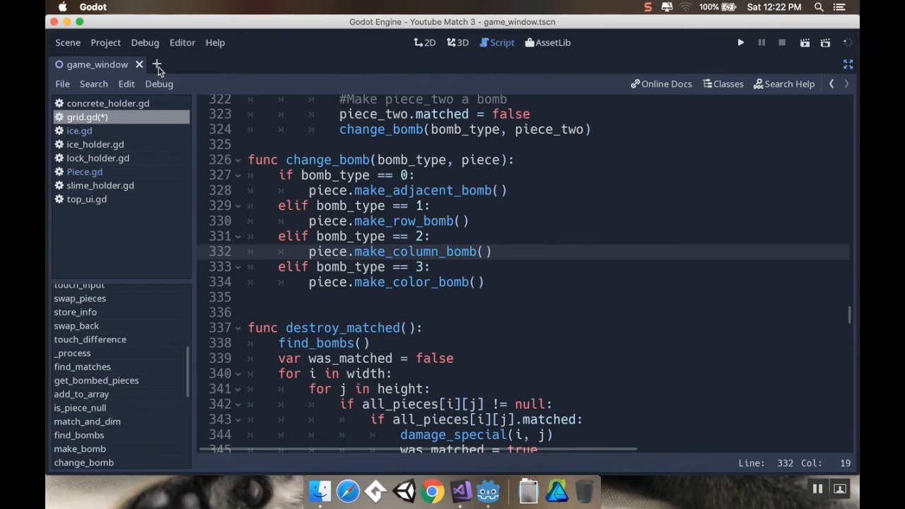
# Open Piece.tscn in a new scene tab, check make_color_bomb, and return to grid.gd.
pyautogui.click(157, 65)
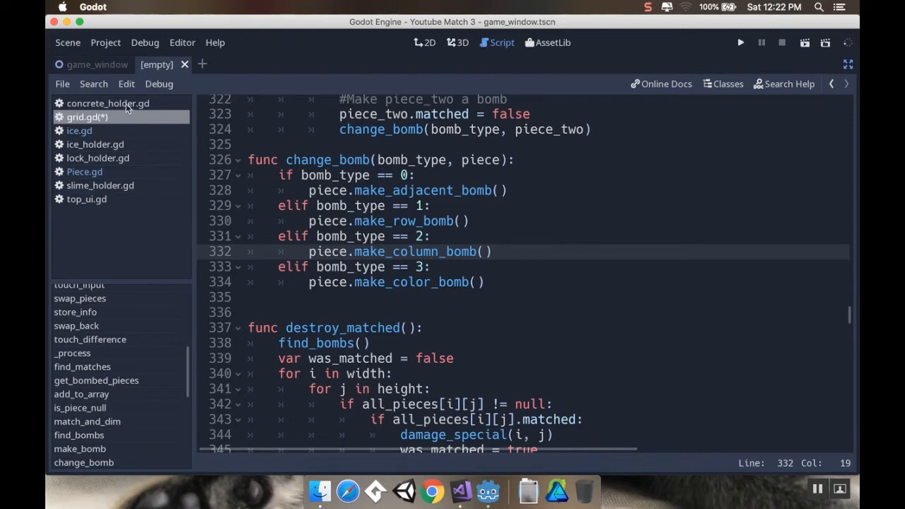
pyautogui.moveTo(148, 32)
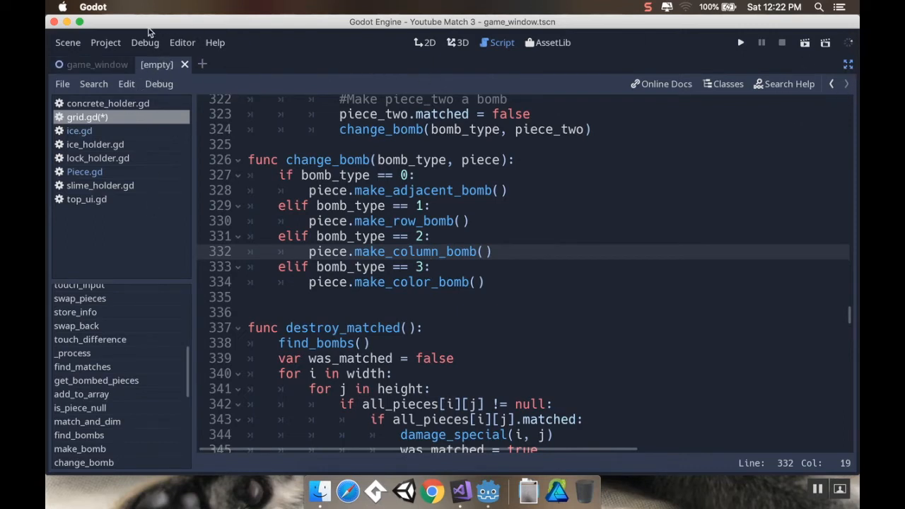
pyautogui.click(68, 42)
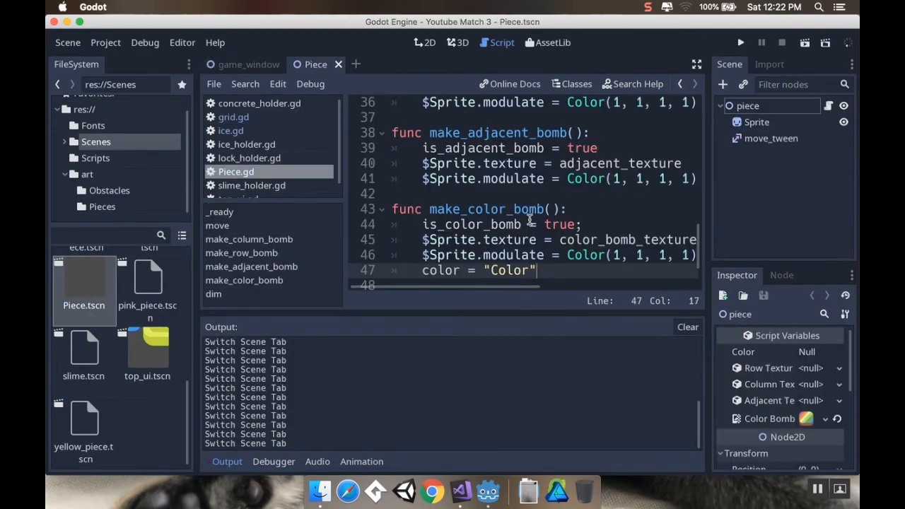
pyautogui.scroll(-3)
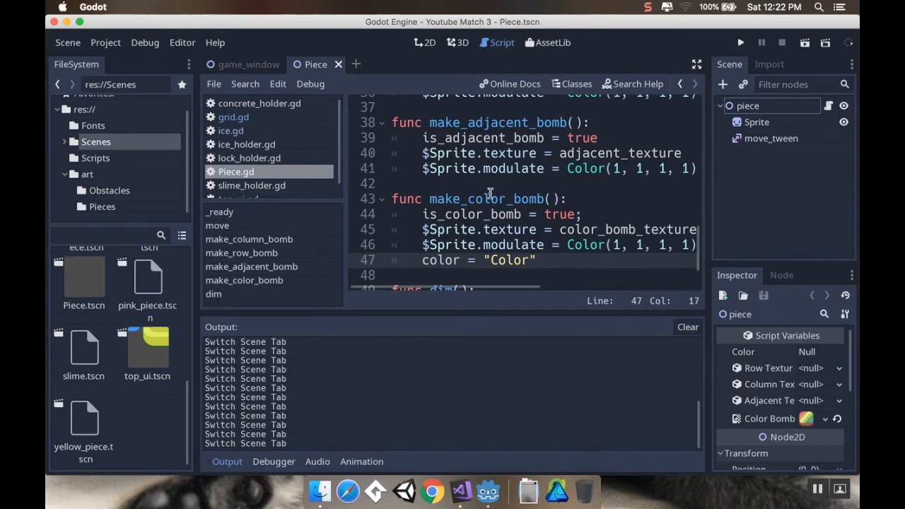
pyautogui.moveTo(139, 289)
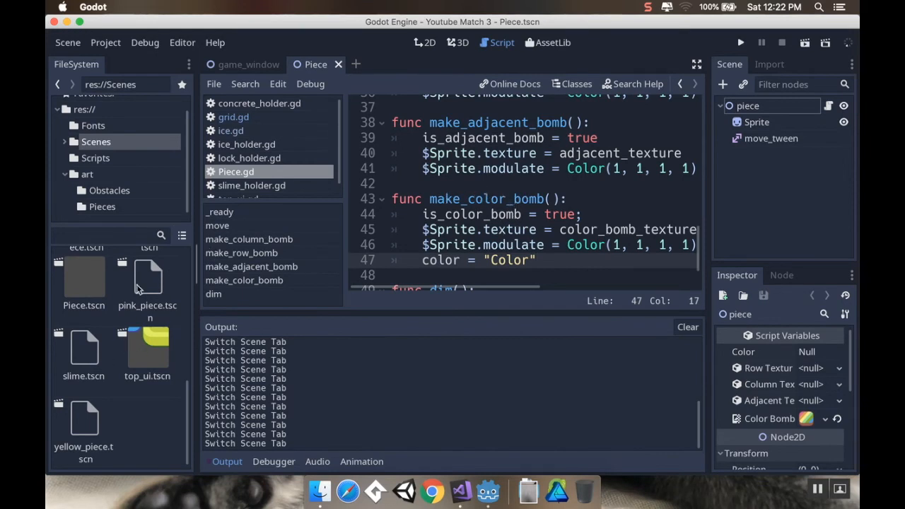
pyautogui.click(233, 116)
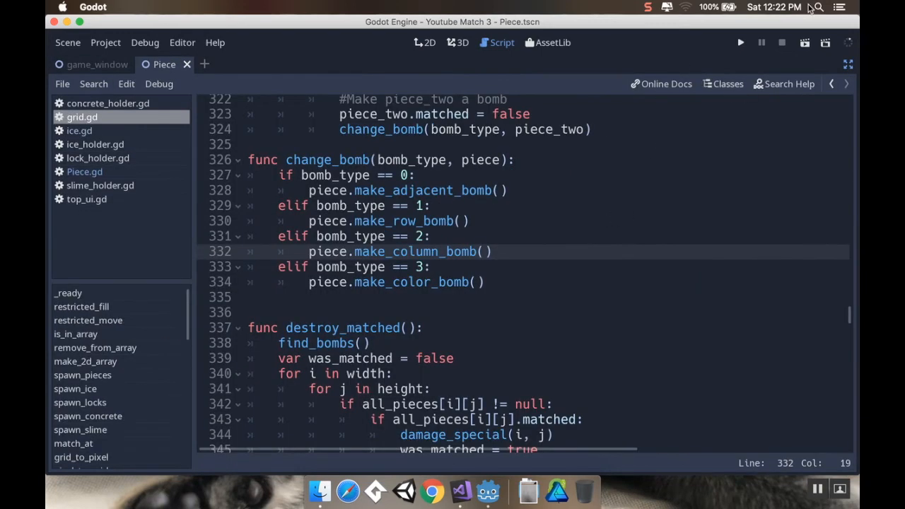
pyautogui.moveTo(737, 43)
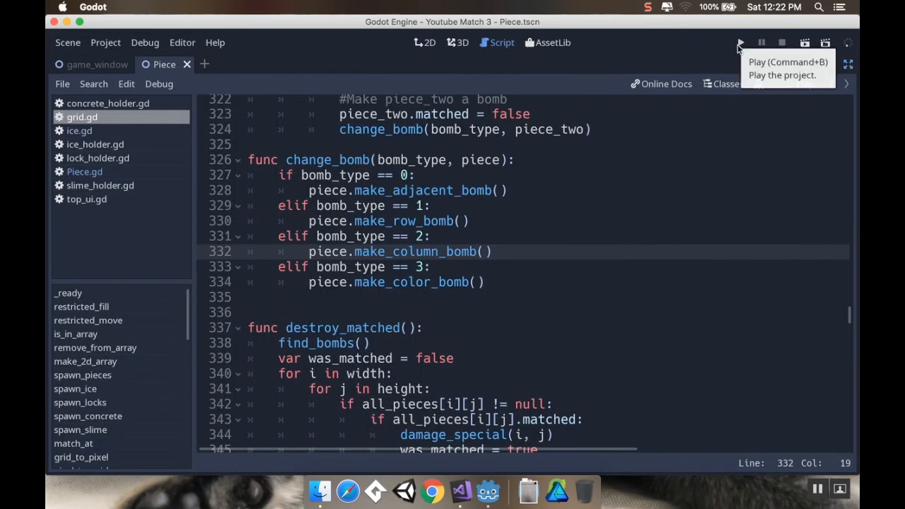
pyautogui.click(740, 42)
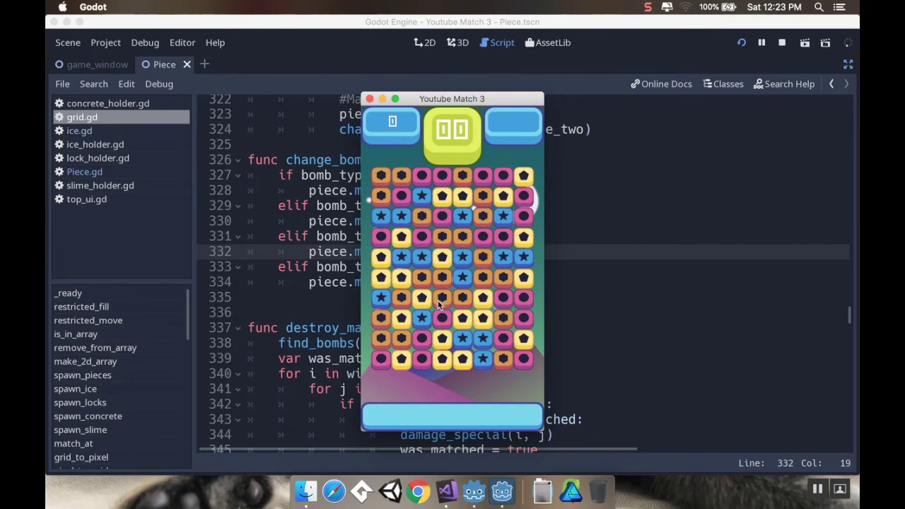
pyautogui.moveTo(422, 314)
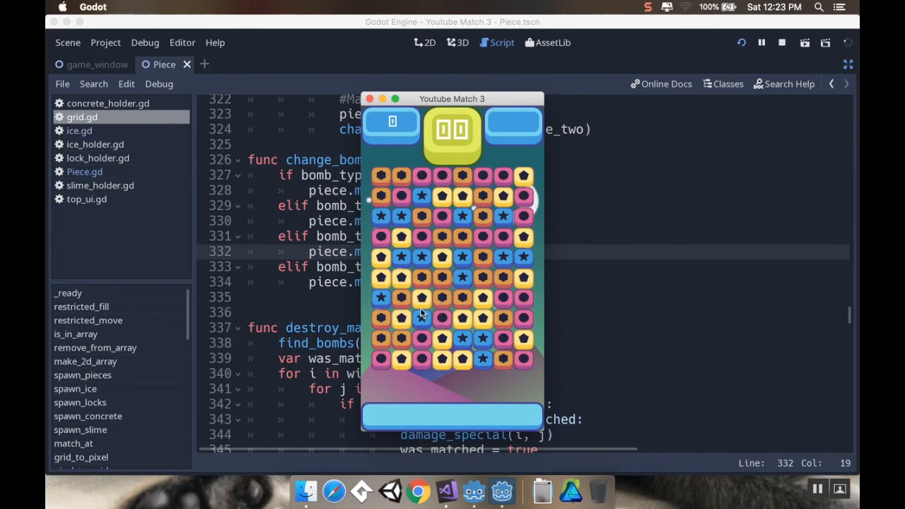
pyautogui.moveTo(442, 259)
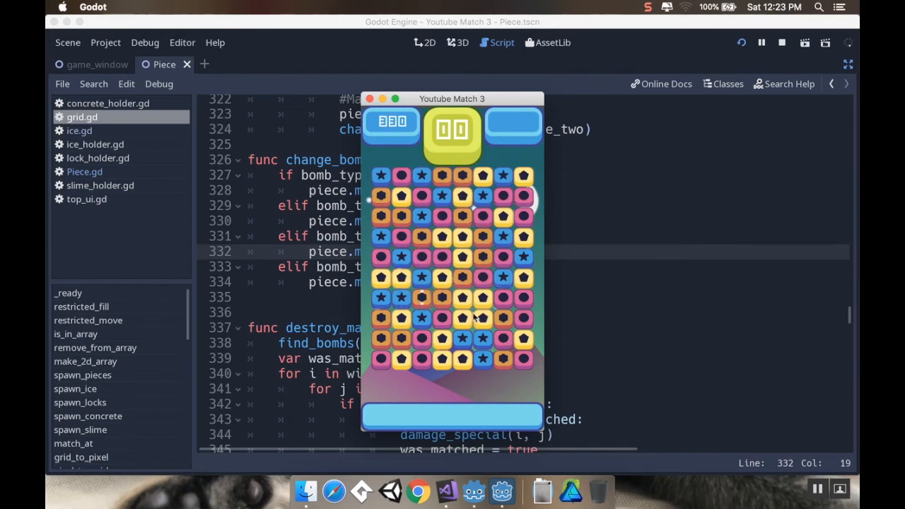
pyautogui.moveTo(461, 238)
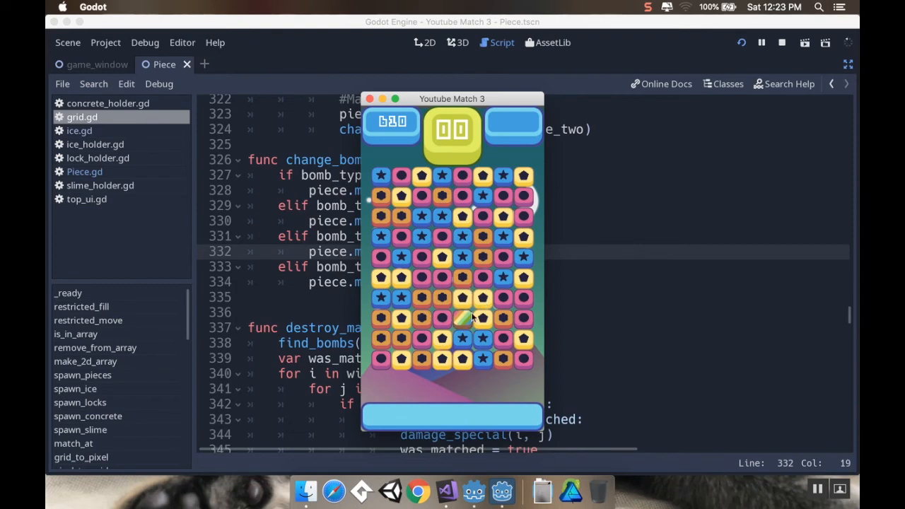
pyautogui.moveTo(442, 317)
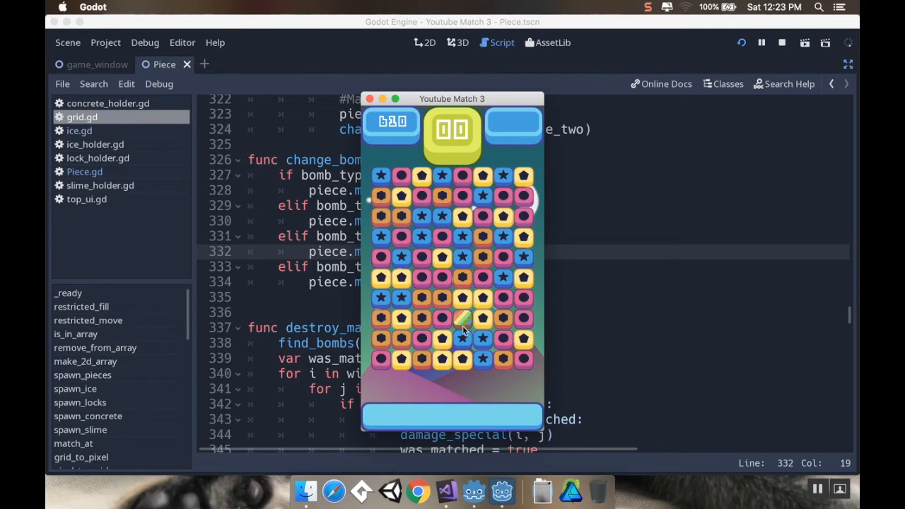
pyautogui.moveTo(469, 327)
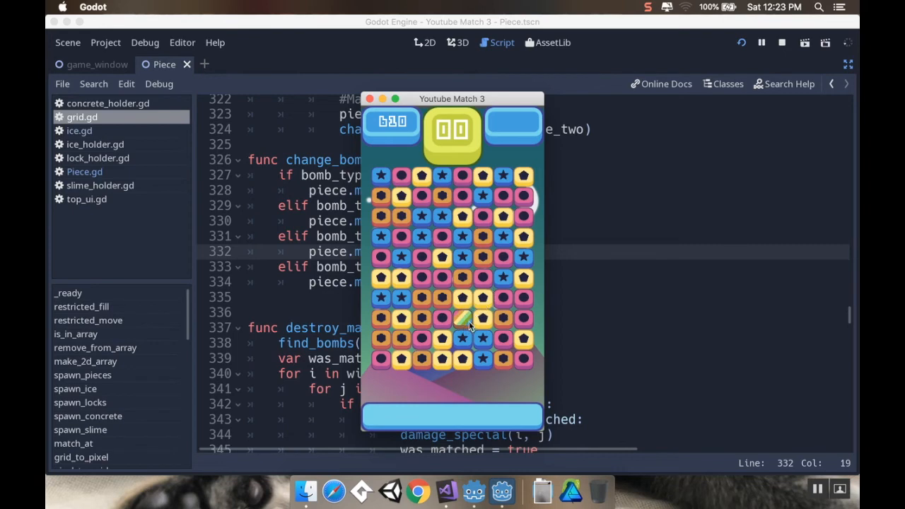
pyautogui.moveTo(507, 317)
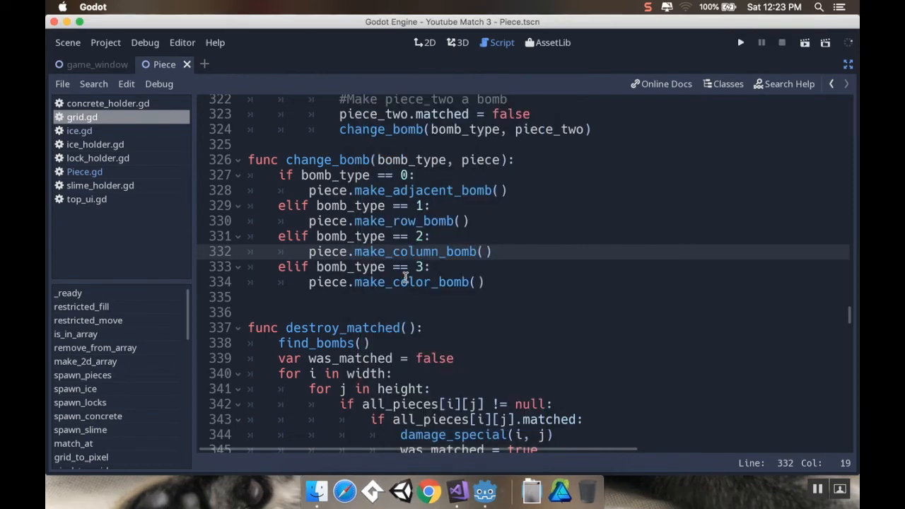
pyautogui.moveTo(437, 287)
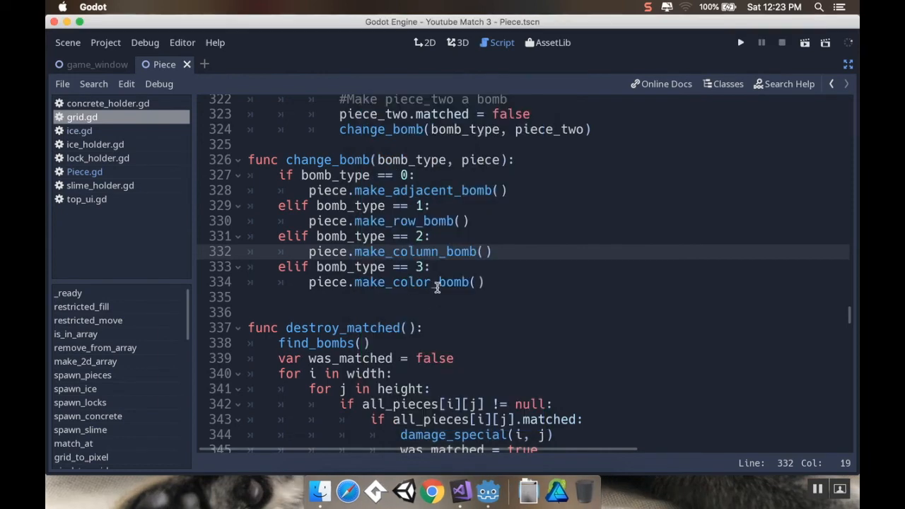
pyautogui.moveTo(559, 306)
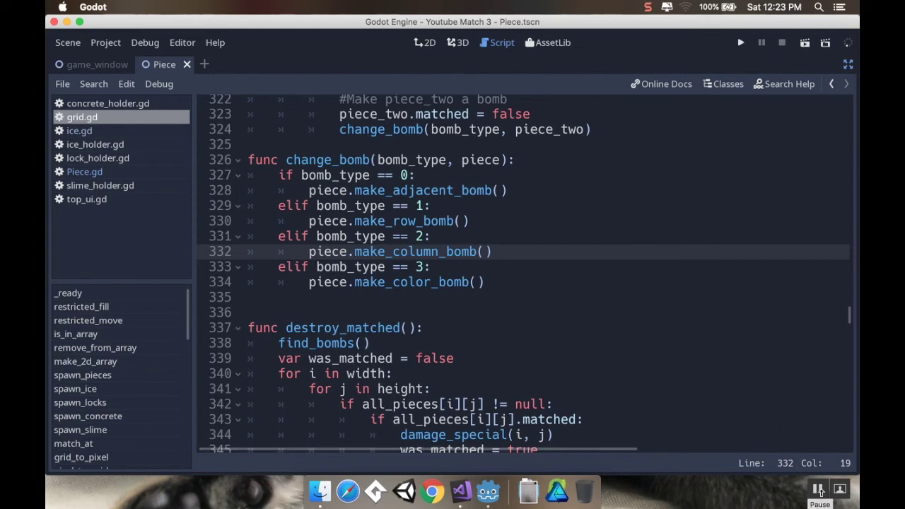
pyautogui.moveTo(818, 488)
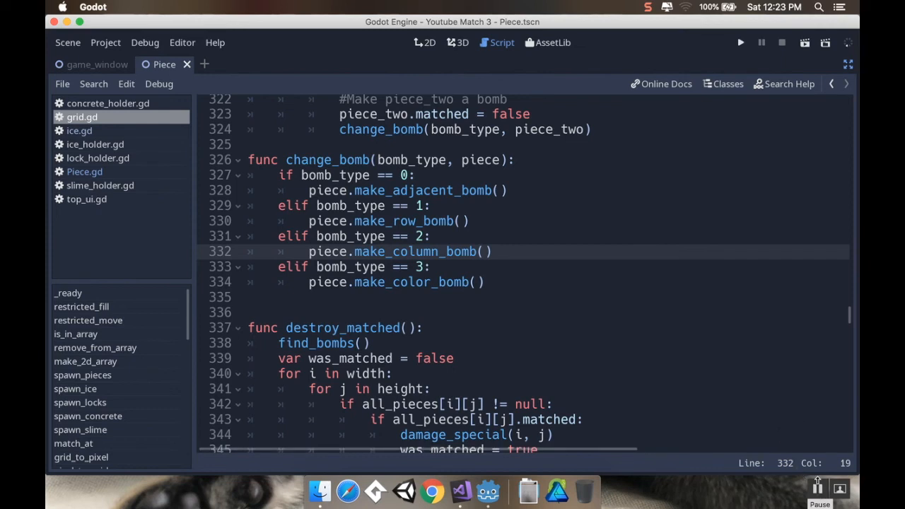